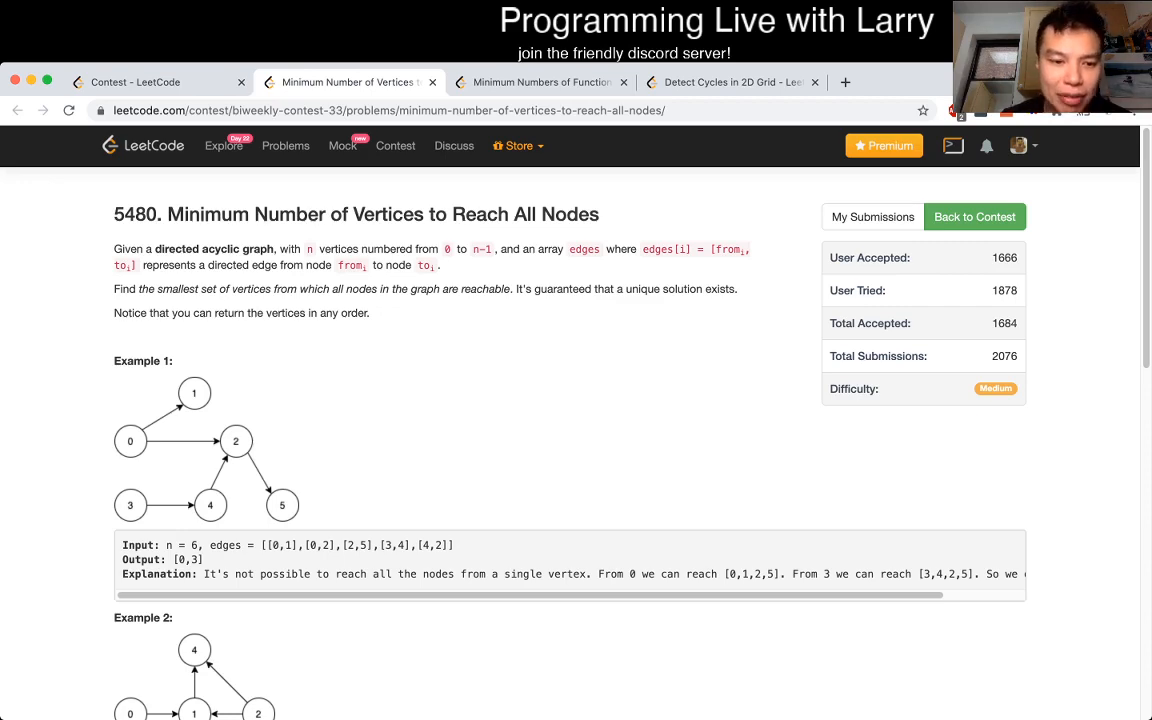
# - Scroll through the problem statement and existing code before reloading the page
pyautogui.scroll(-3)
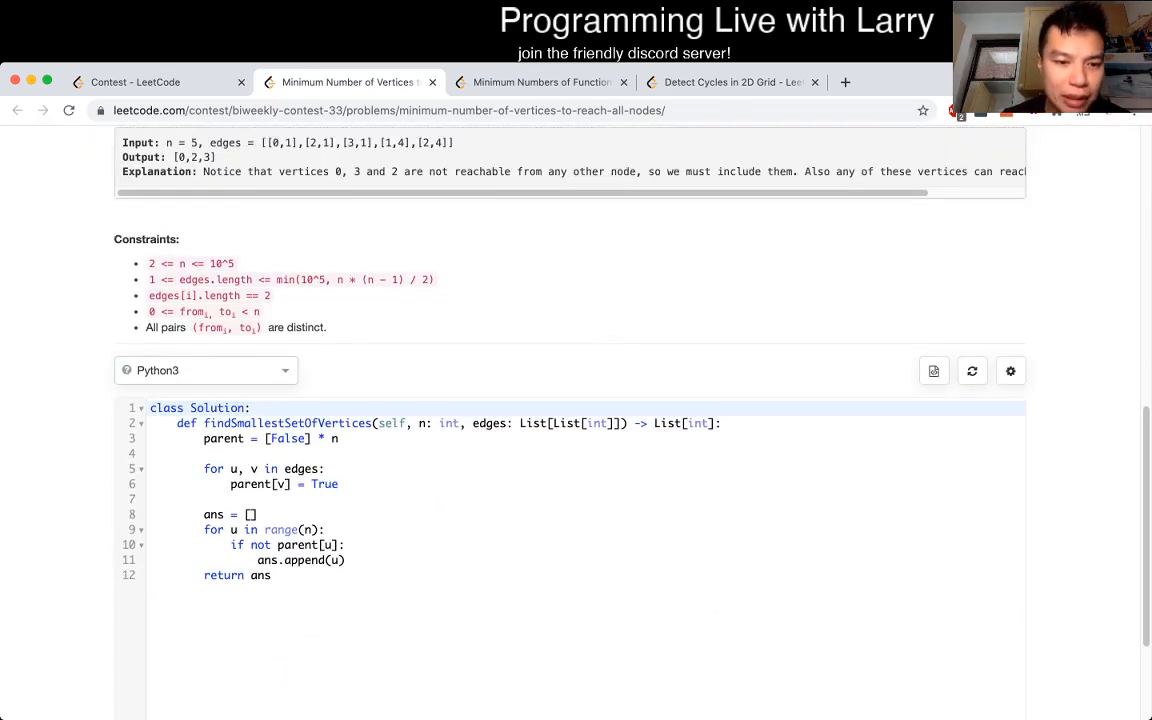
pyautogui.scroll(-3)
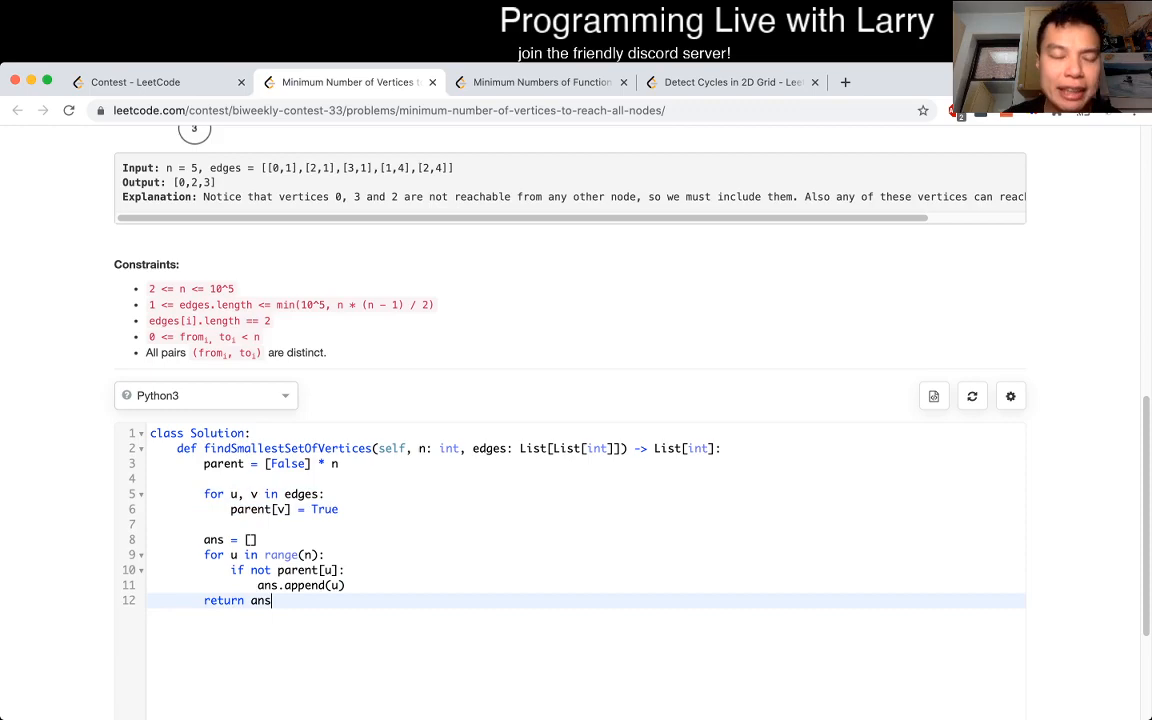
pyautogui.scroll(3)
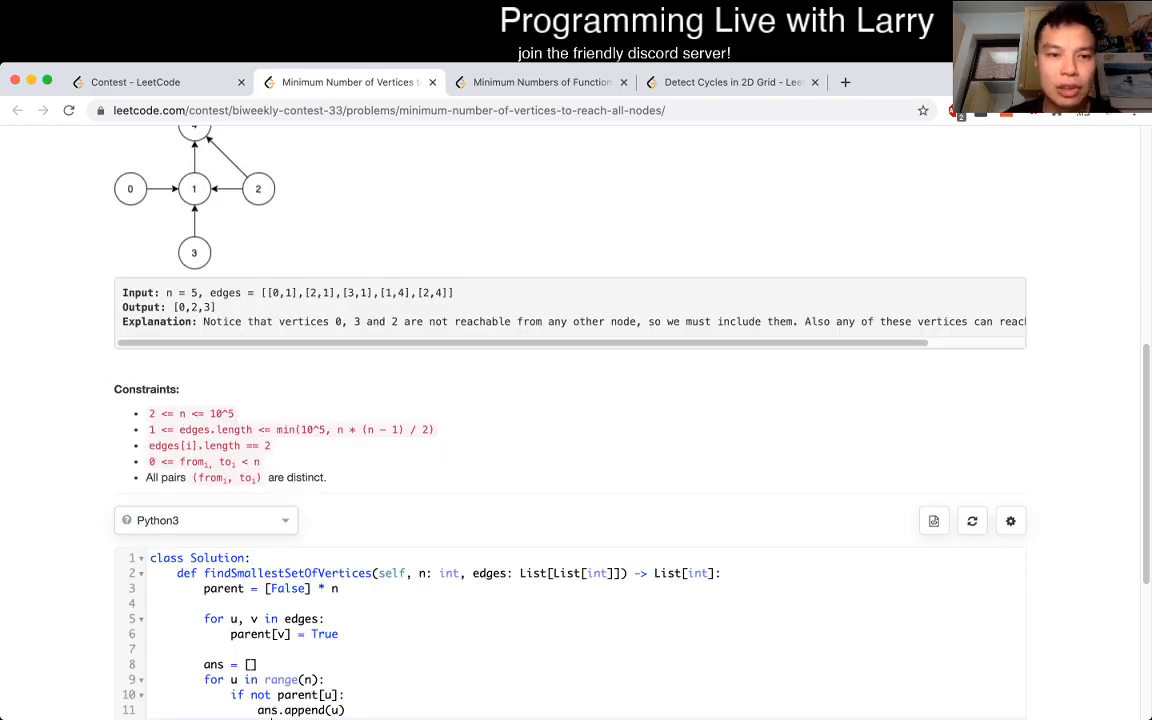
pyautogui.scroll(3)
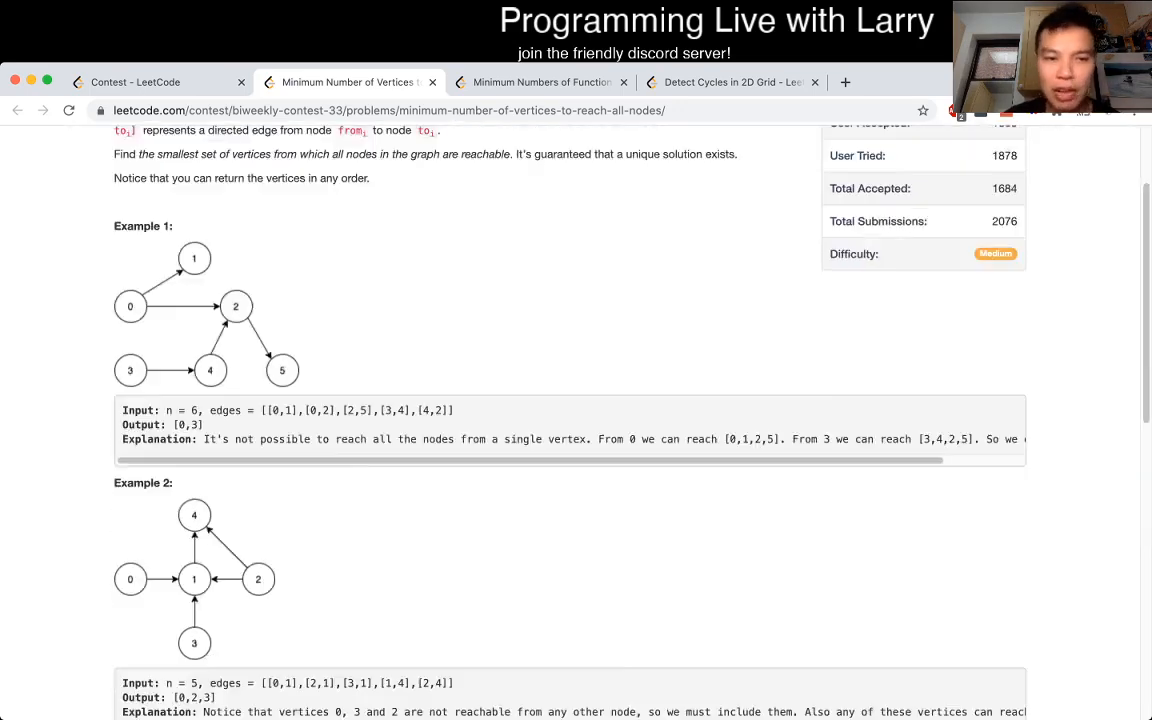
pyautogui.scroll(-3)
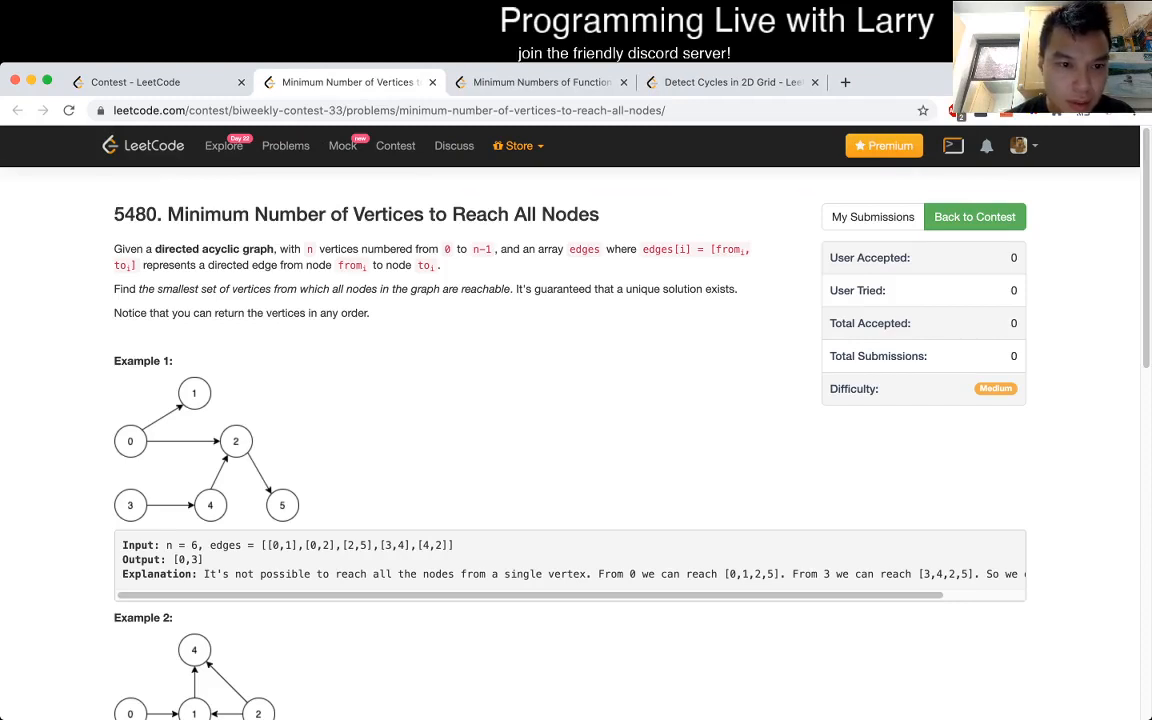
pyautogui.scroll(-3)
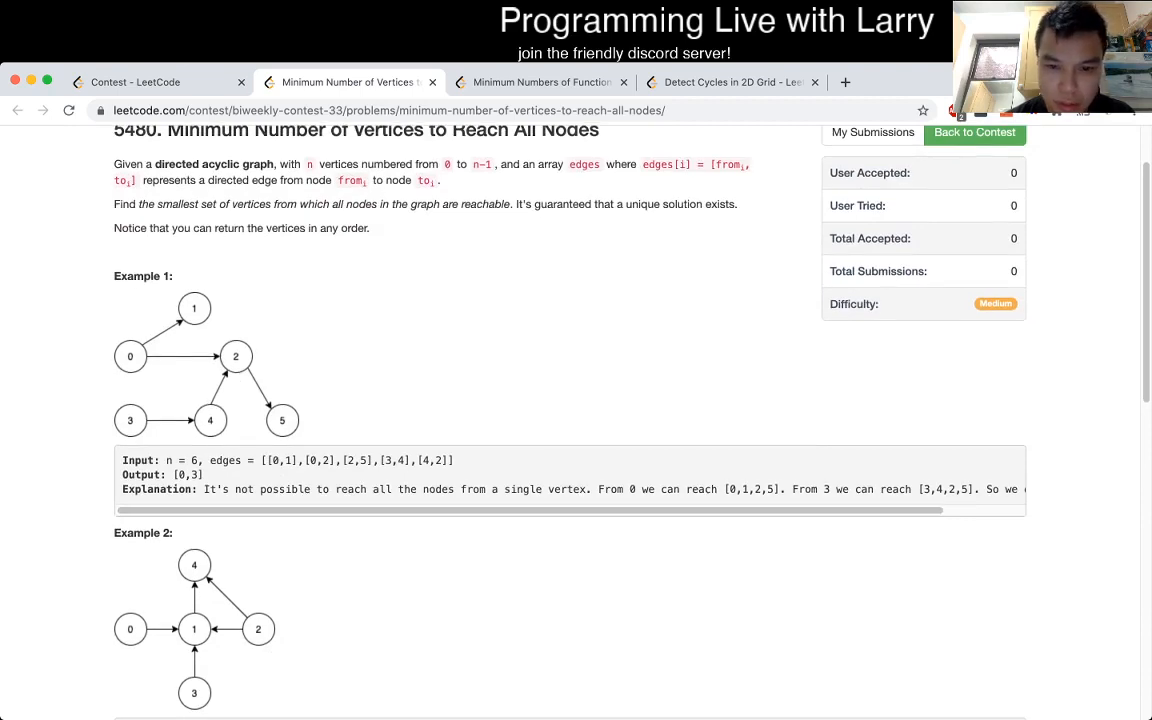
pyautogui.hscroll(3)
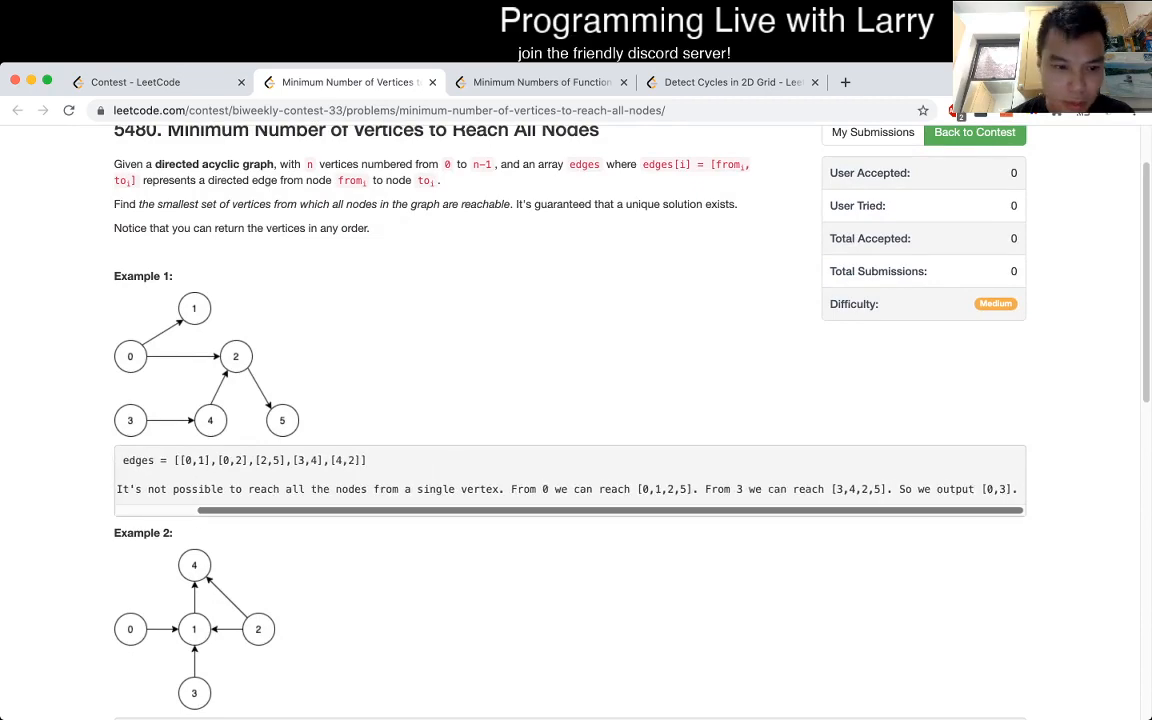
pyautogui.scroll(-3)
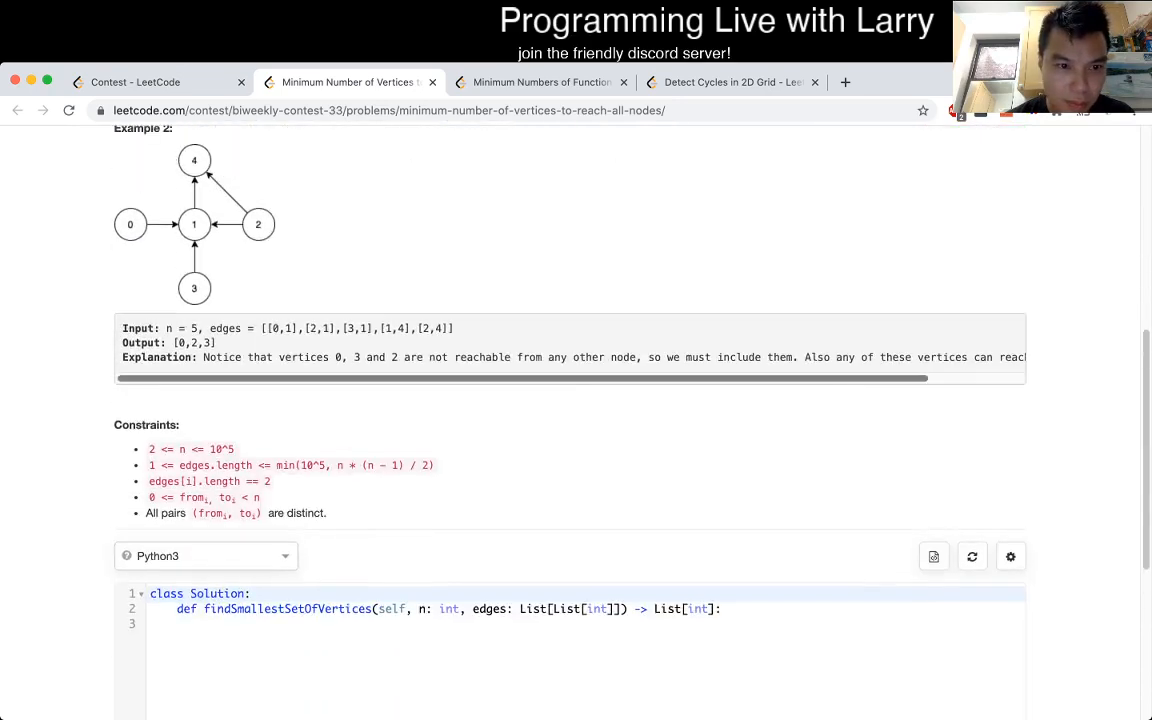
pyautogui.scroll(-3)
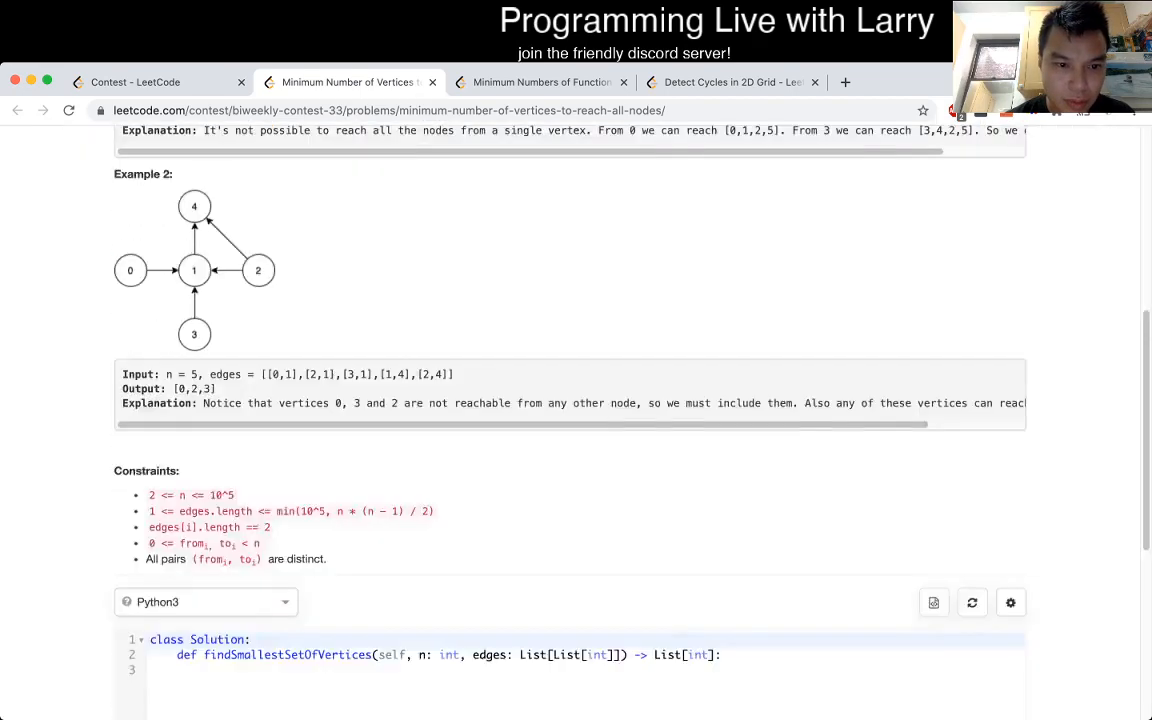
pyautogui.scroll(-3)
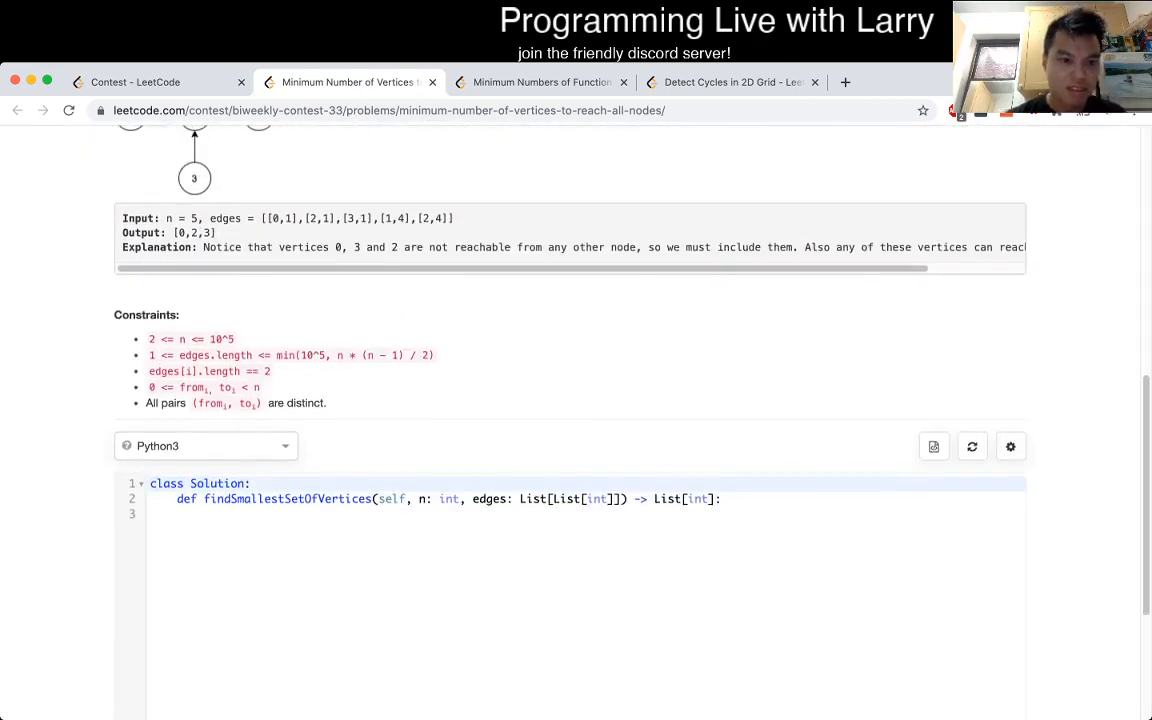
pyautogui.scroll(3)
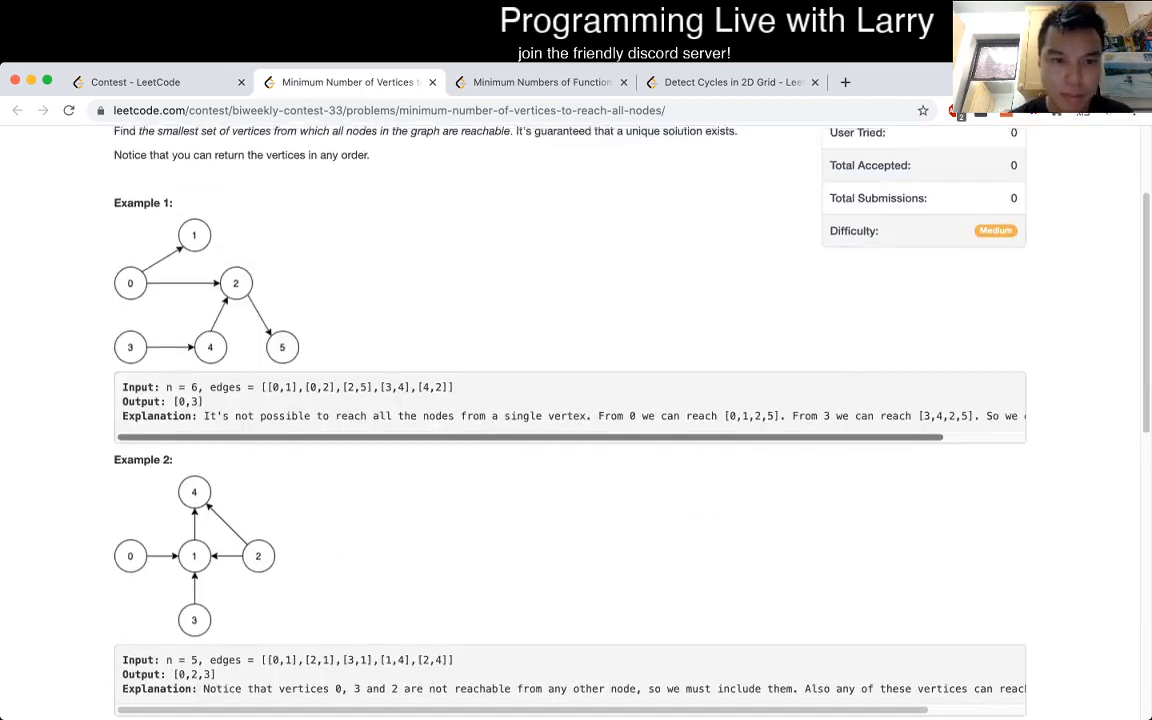
pyautogui.scroll(3)
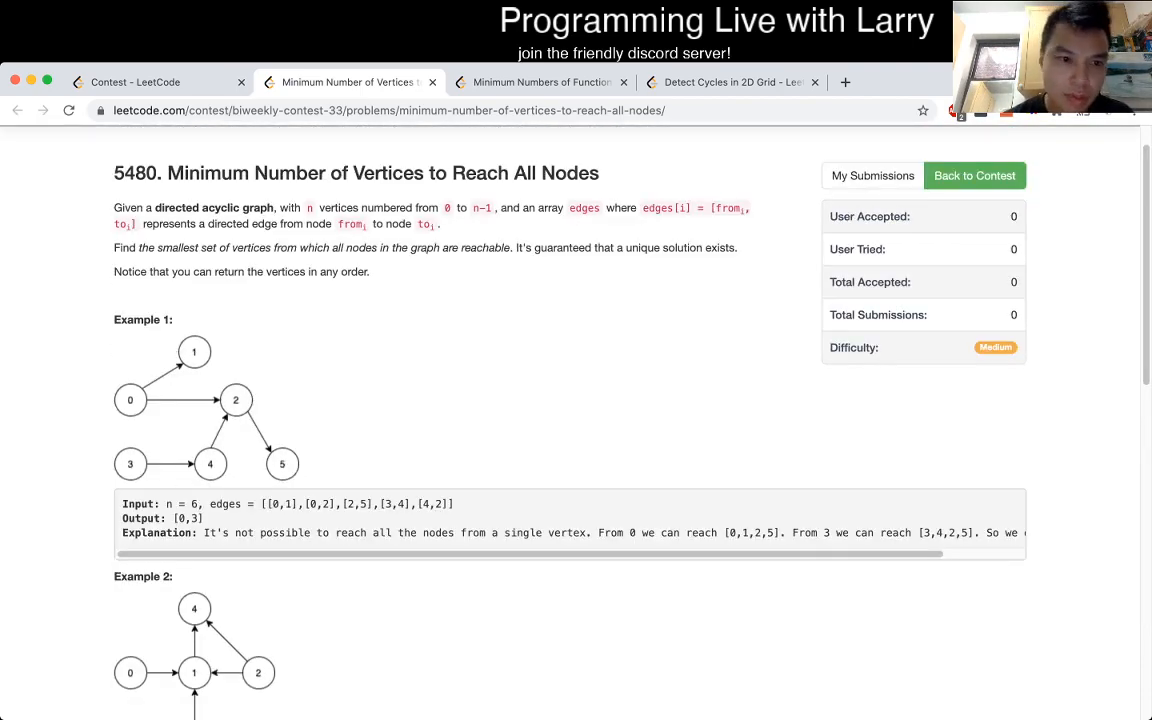
pyautogui.click(68, 110)
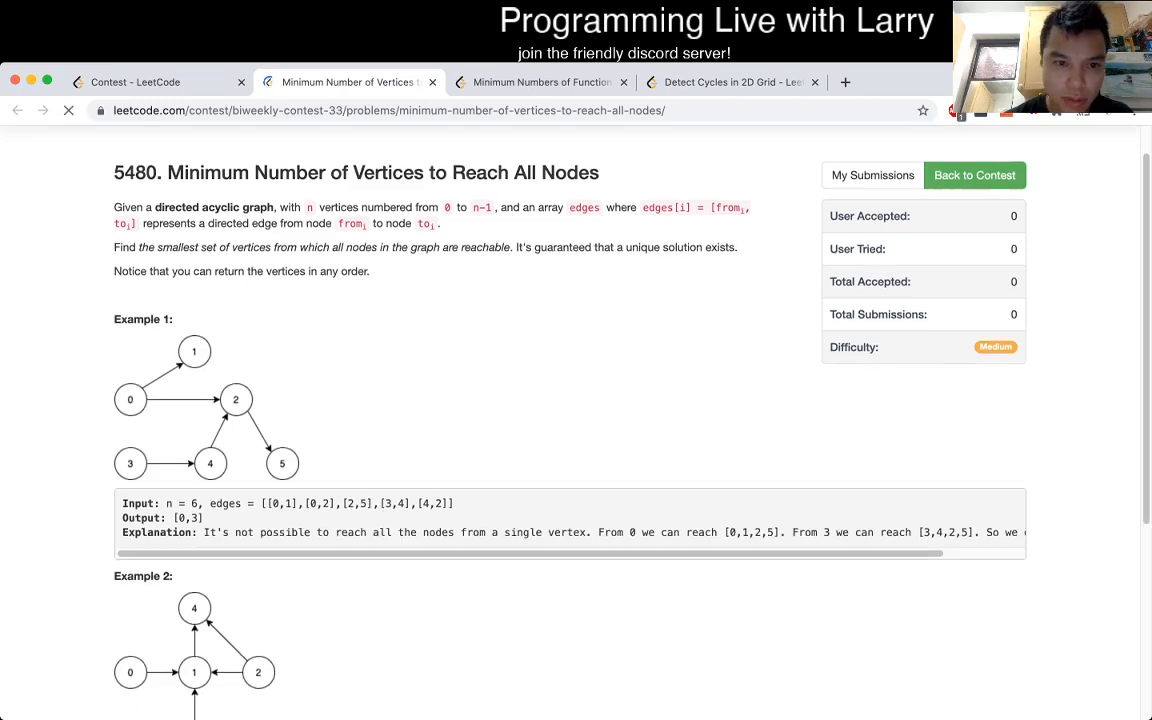
pyautogui.scroll(-3)
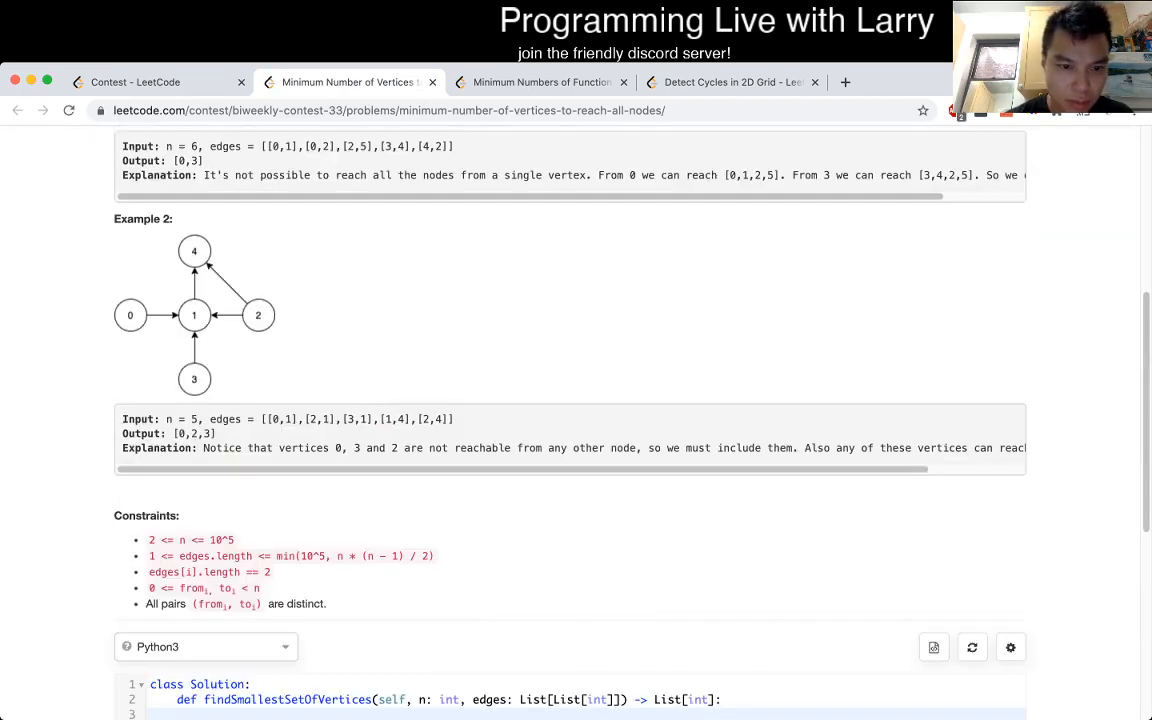
pyautogui.scroll(-3)
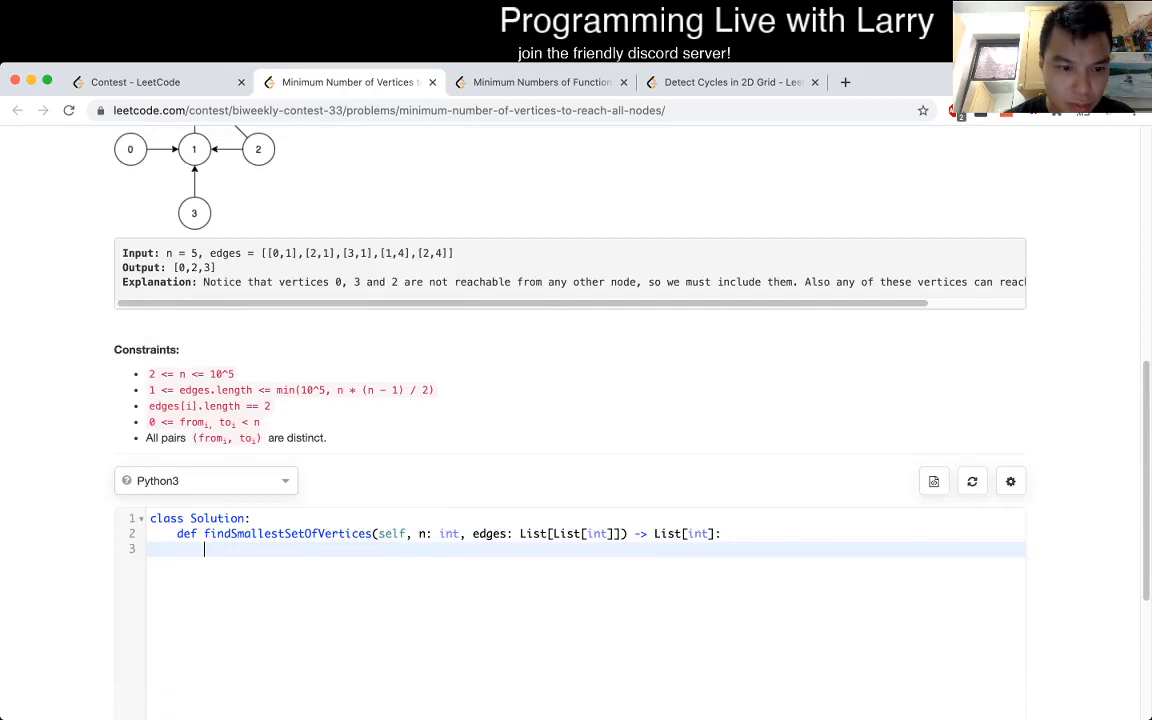
pyautogui.scroll(3)
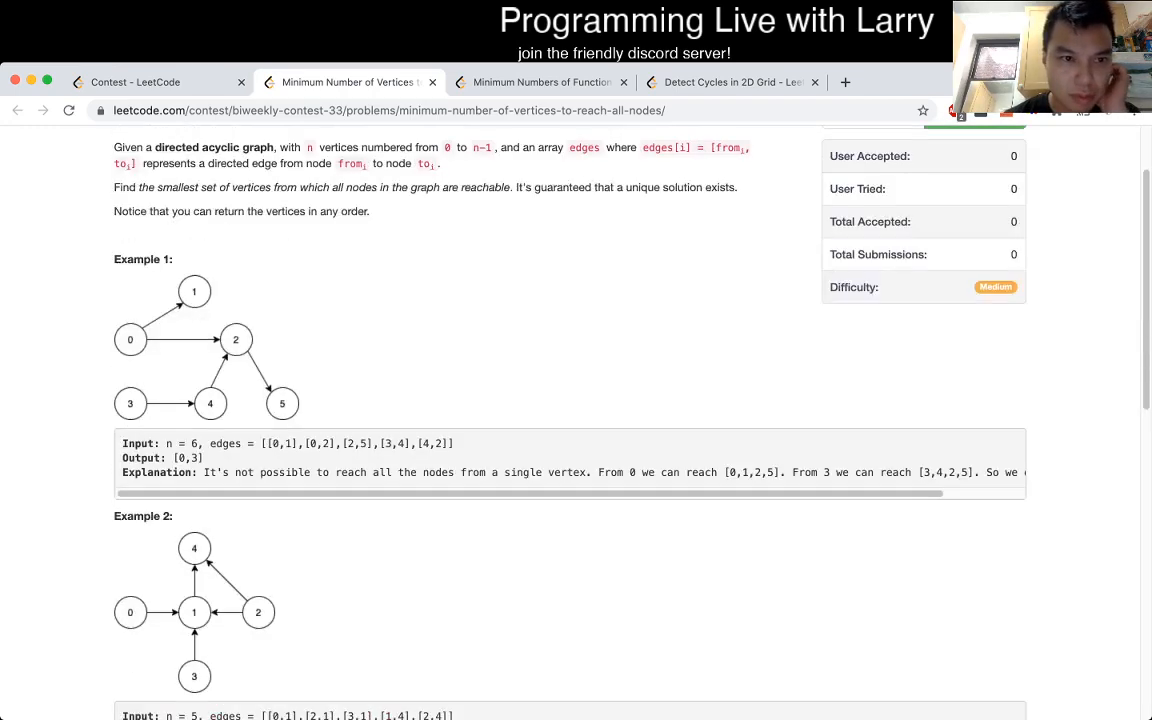
pyautogui.scroll(3)
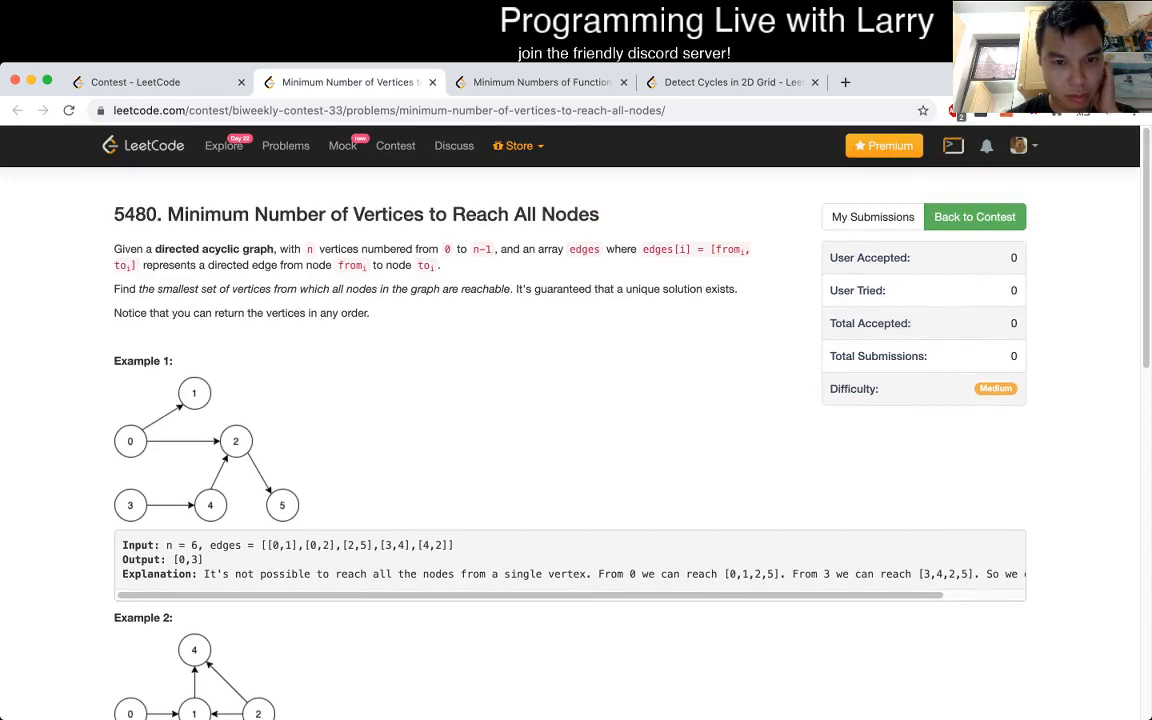
pyautogui.scroll(-3)
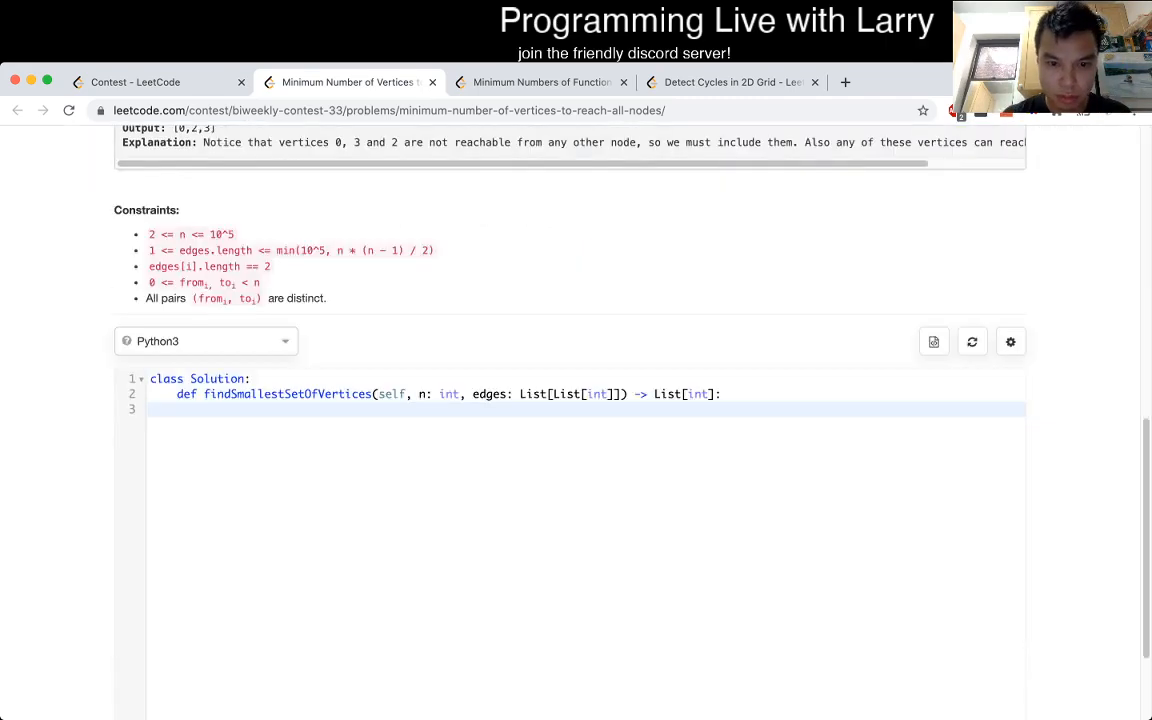
# - Initialise parent as [-1] * n and mark parent[v] = True for every edge (u, v)
pyautogui.write('parent =')
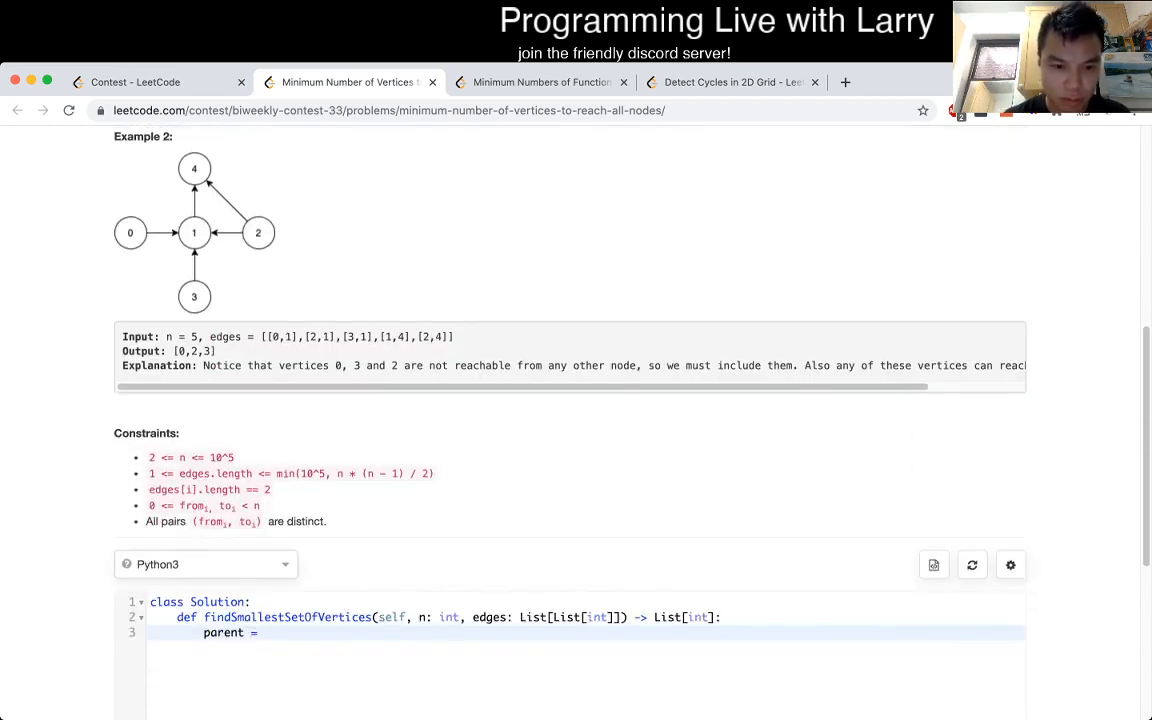
pyautogui.write('[]')
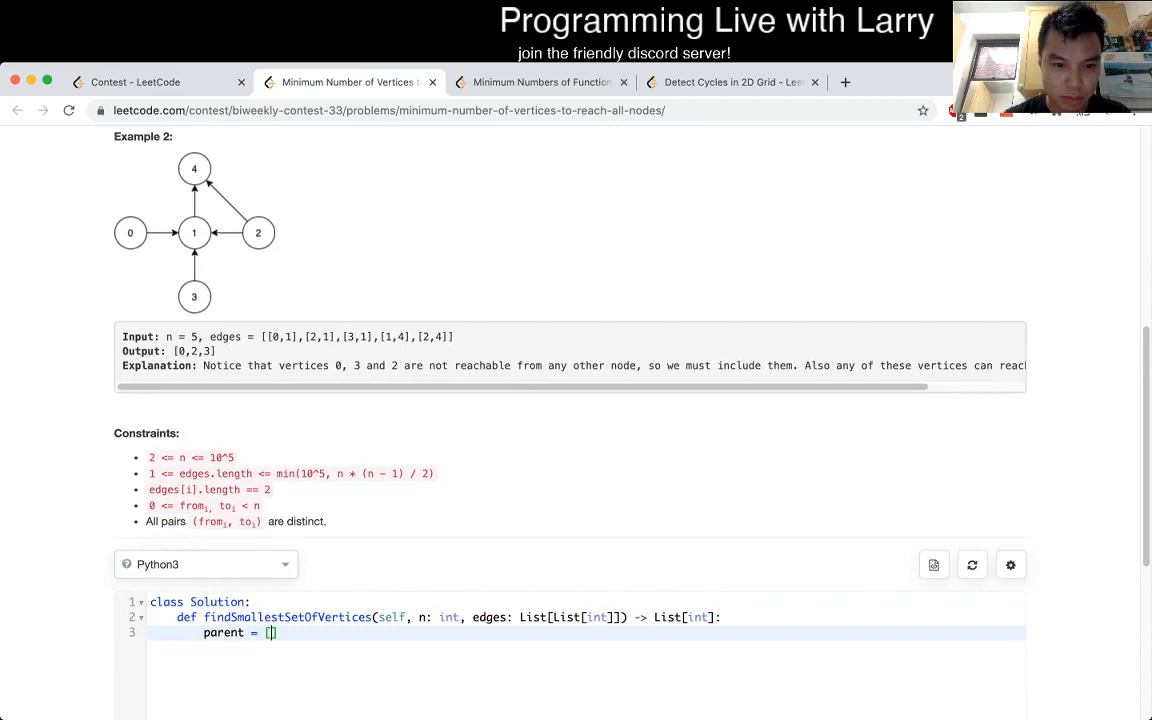
pyautogui.write('-1] * n')
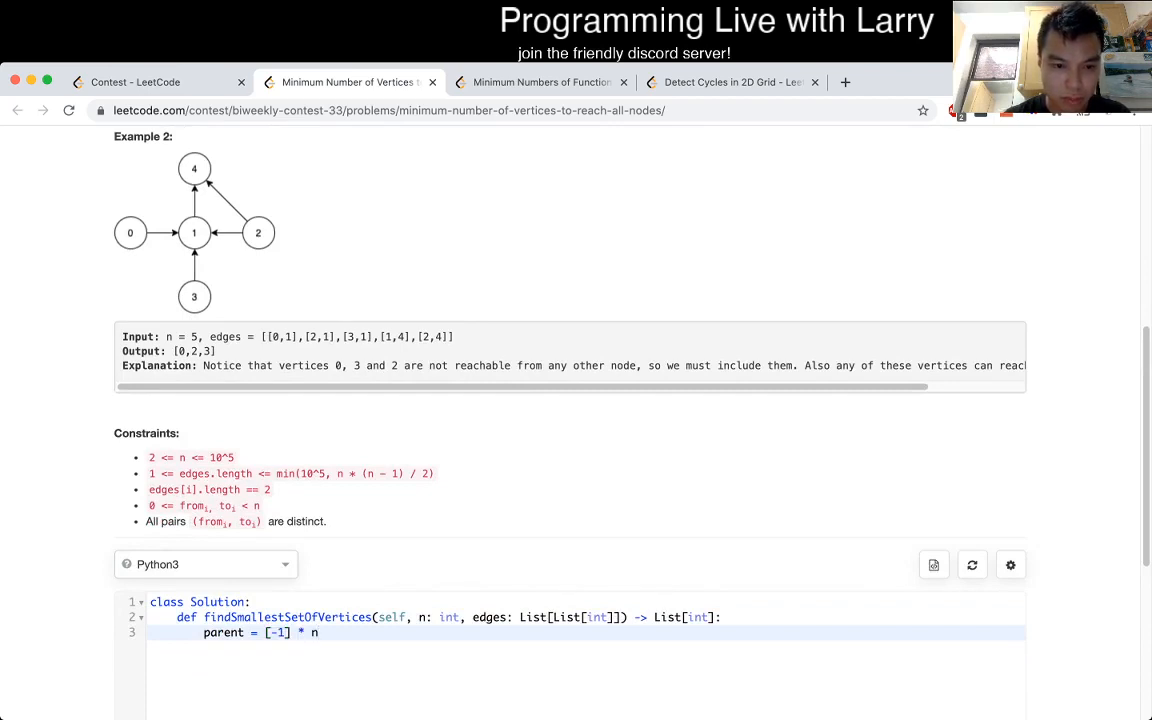
pyautogui.write('False')
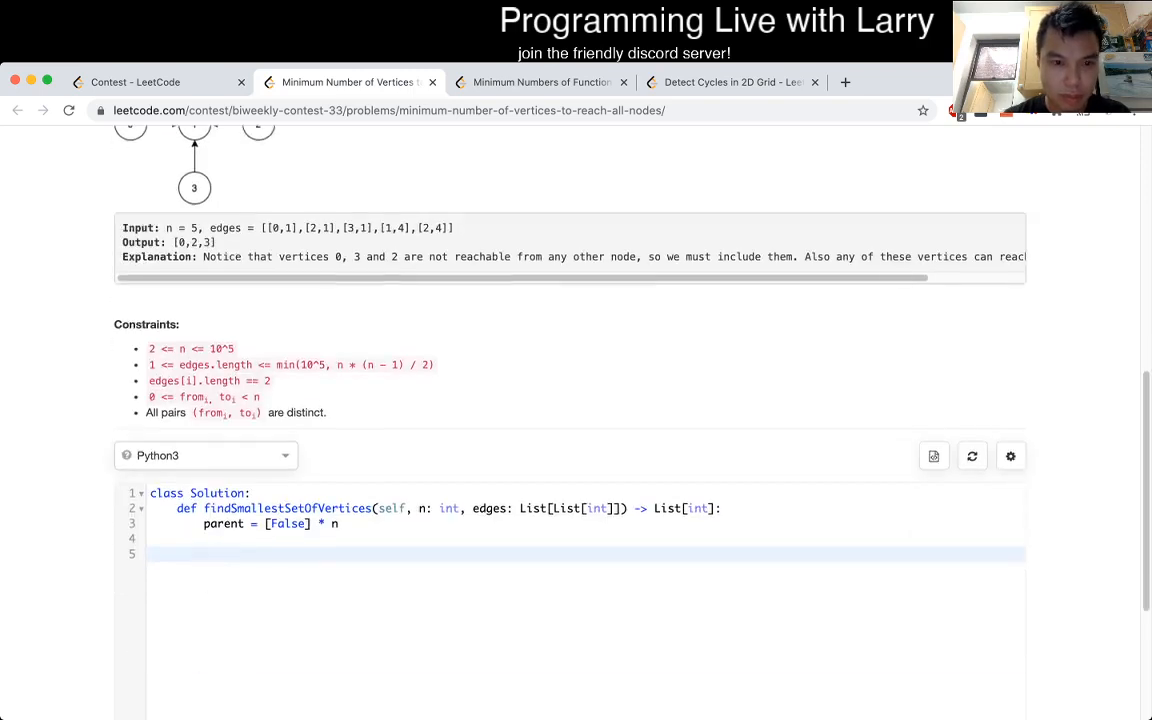
pyautogui.write('for u, v')
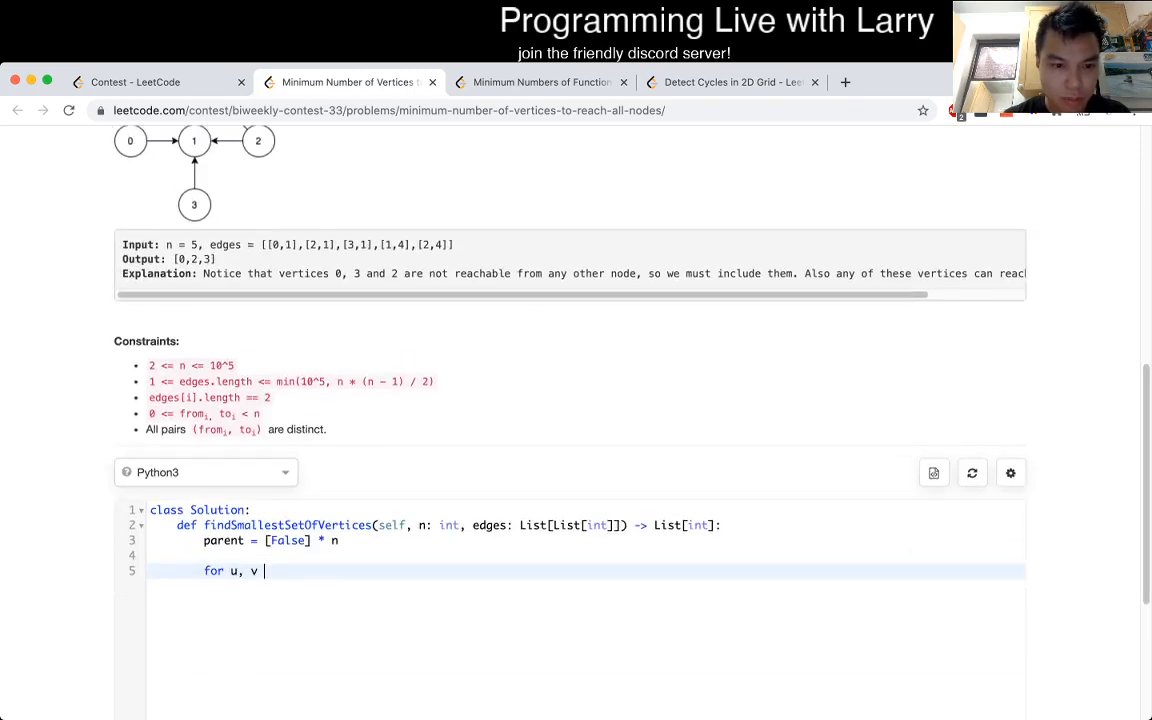
pyautogui.write('in edges:')
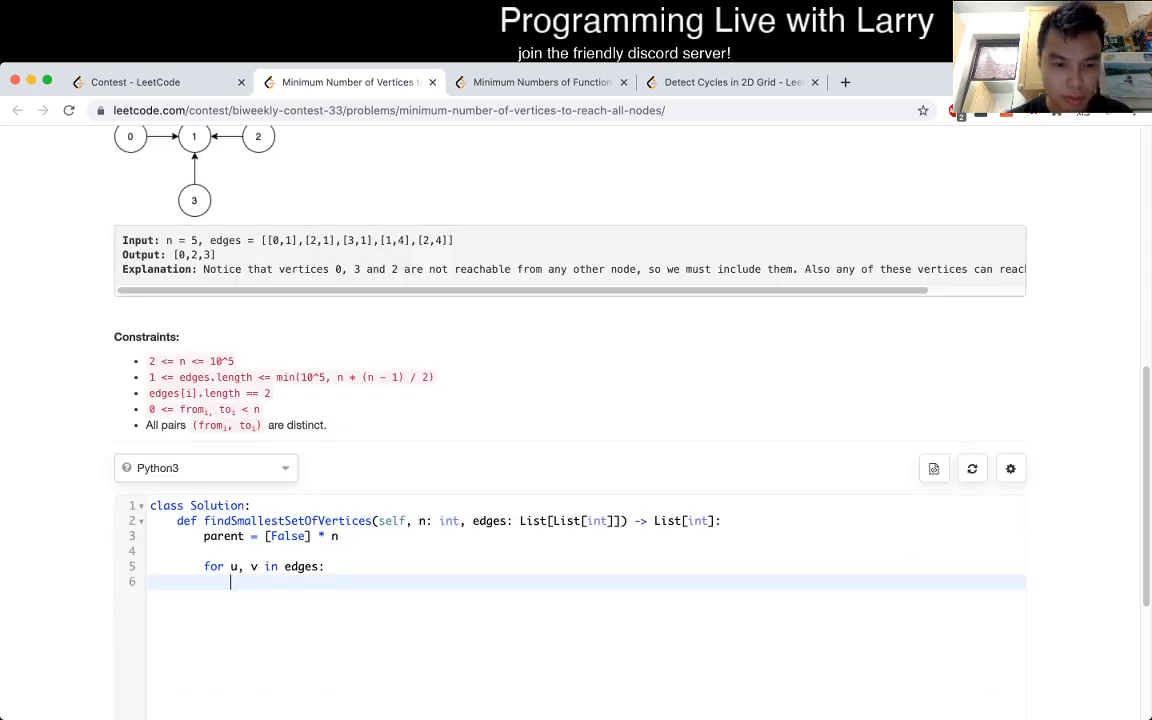
pyautogui.write('parent[]')
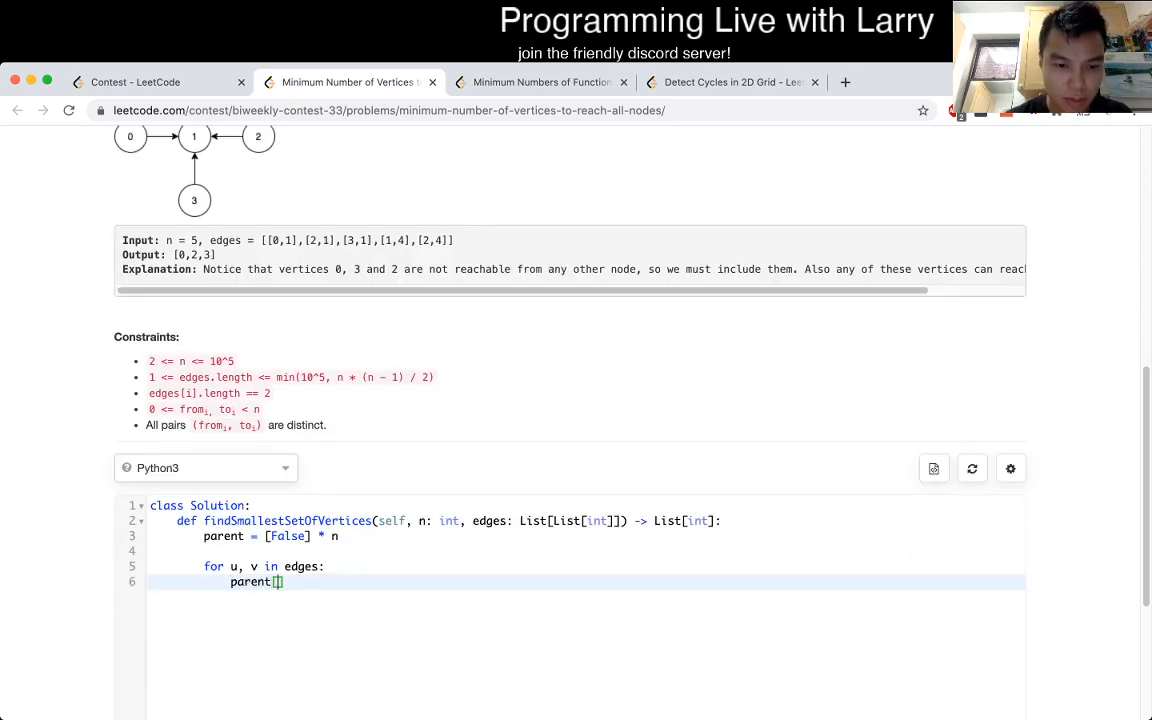
pyautogui.write('v] =')
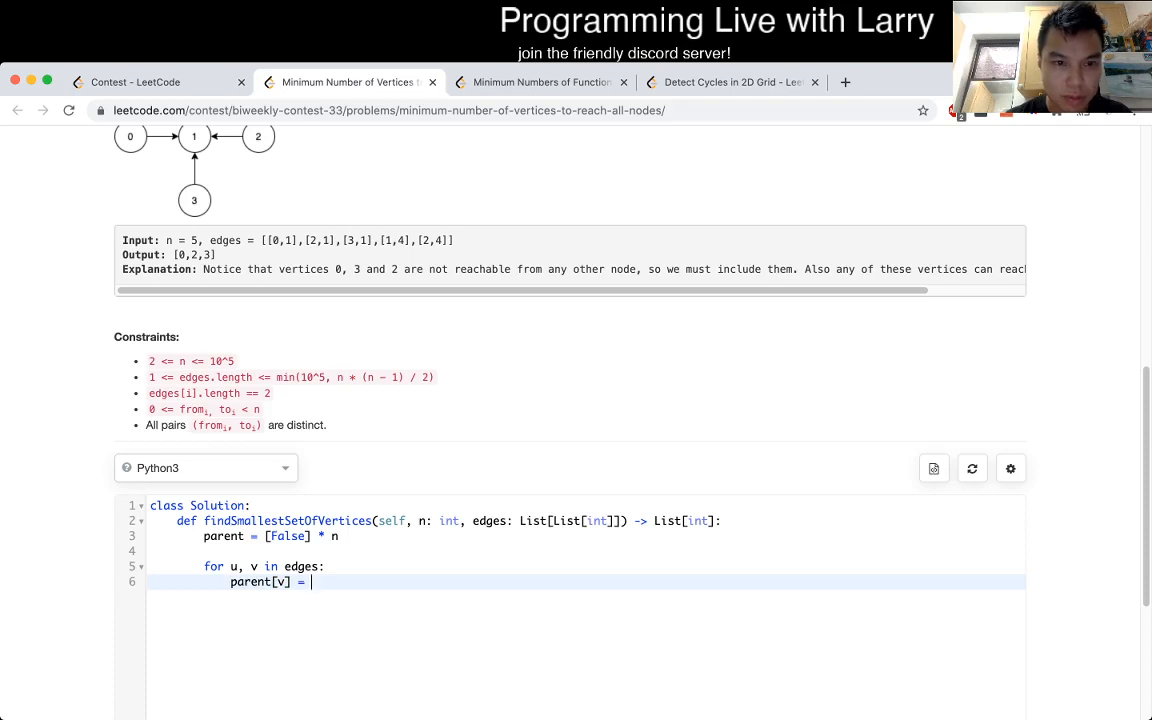
pyautogui.write('True')
pyautogui.write('for')
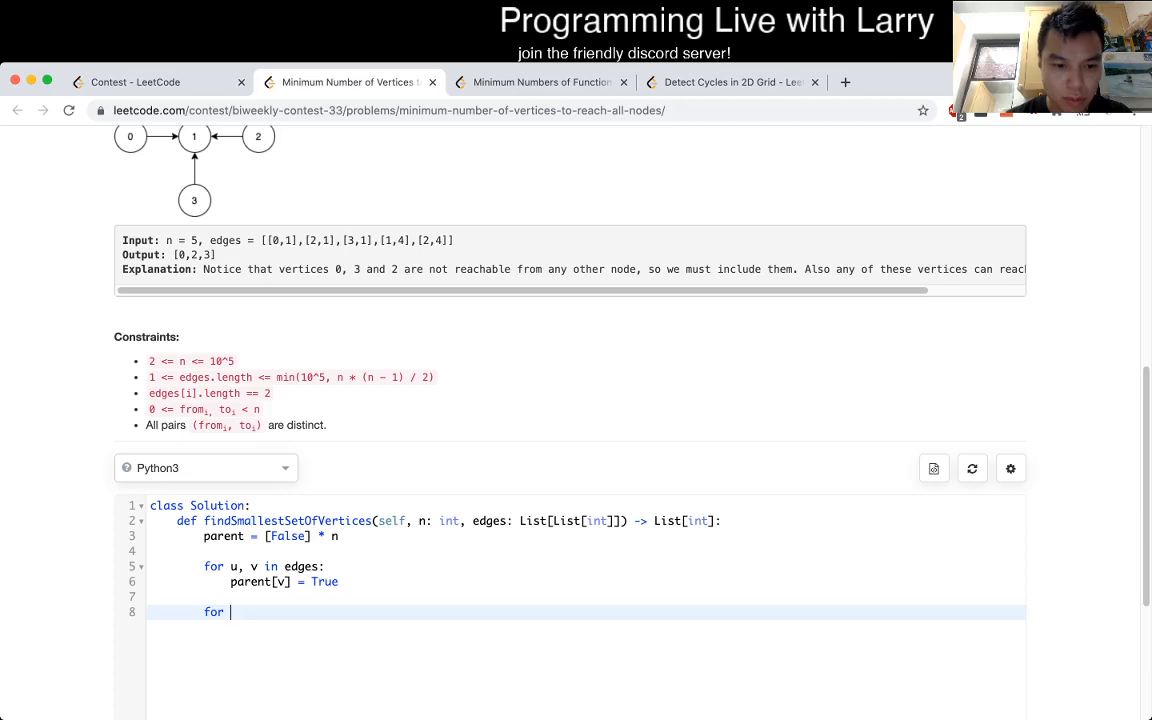
# - Collect each u in range(n) with not parent[u] into ans and return ans
pyautogui.write('u in')
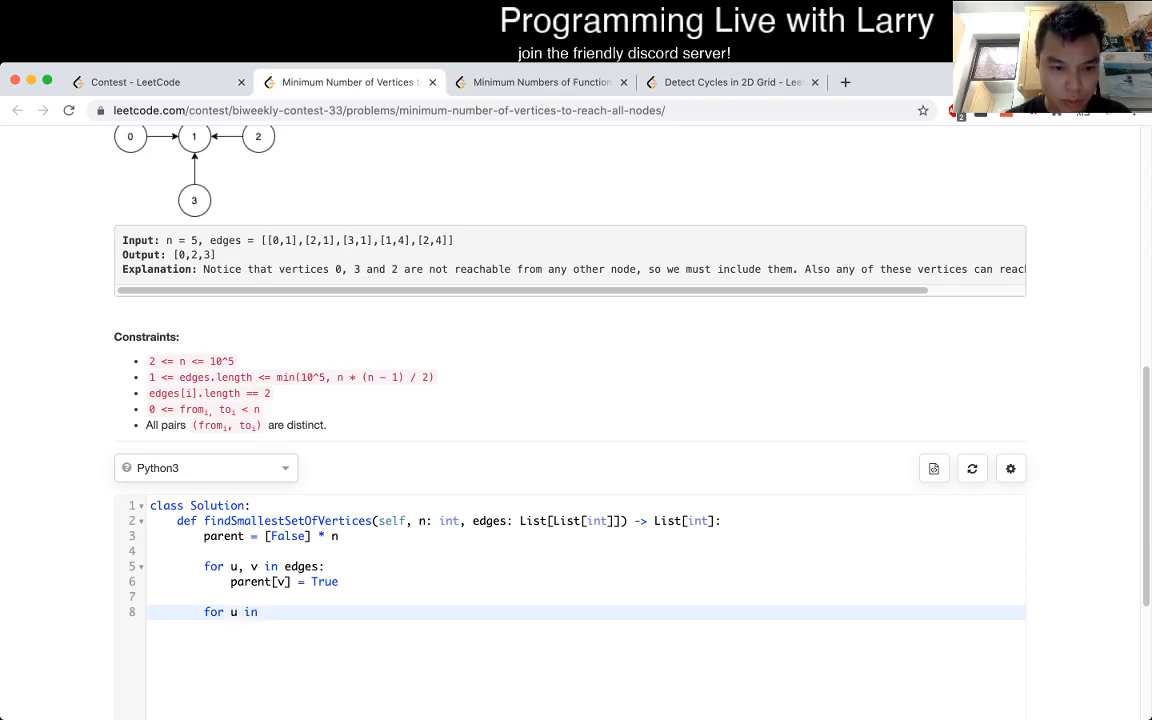
pyautogui.write('parent:')
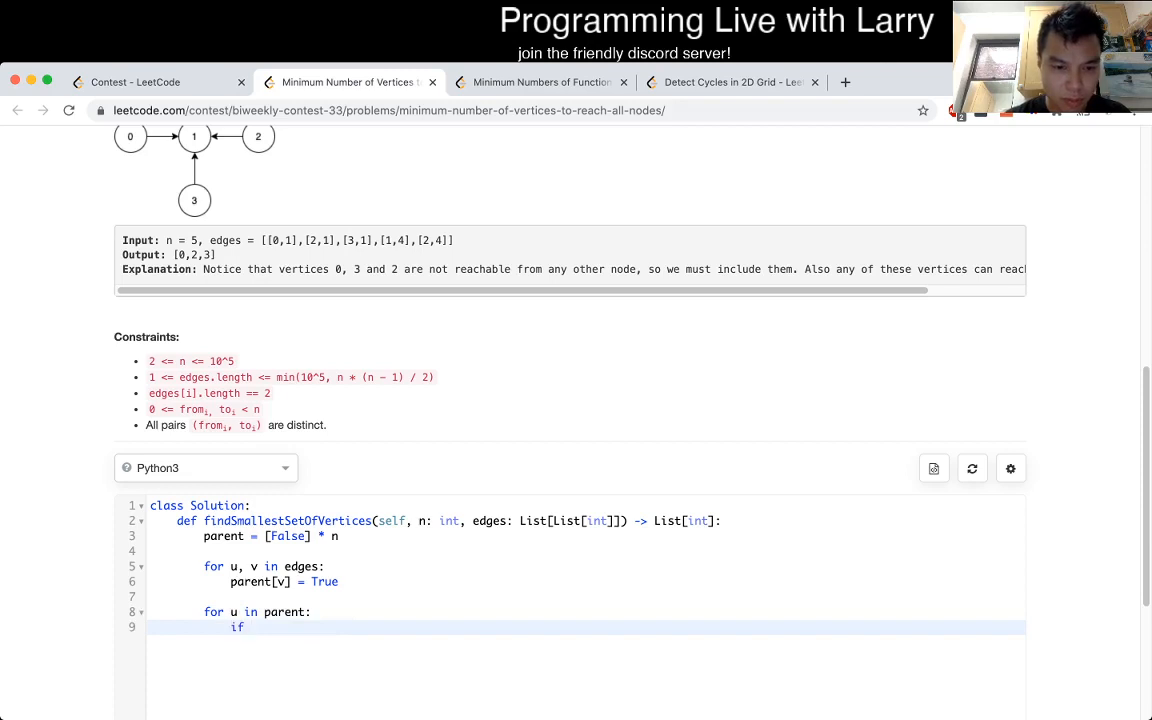
pyautogui.write('not parent[u]:')
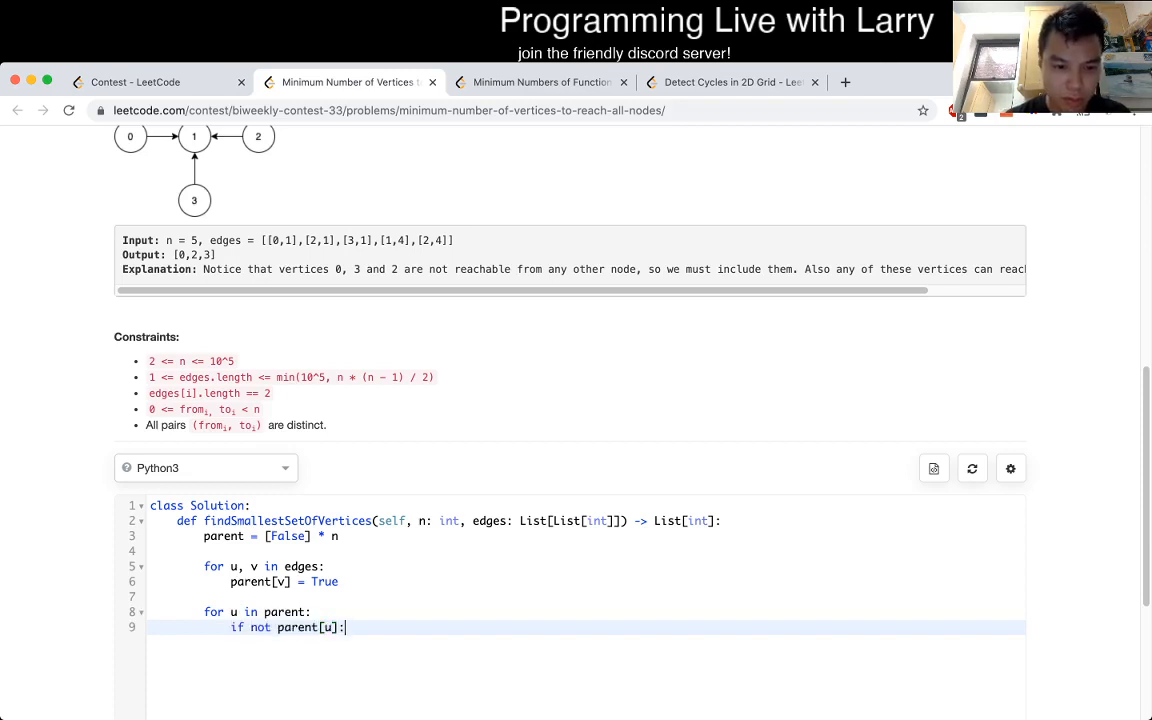
pyautogui.write('ans.appe')
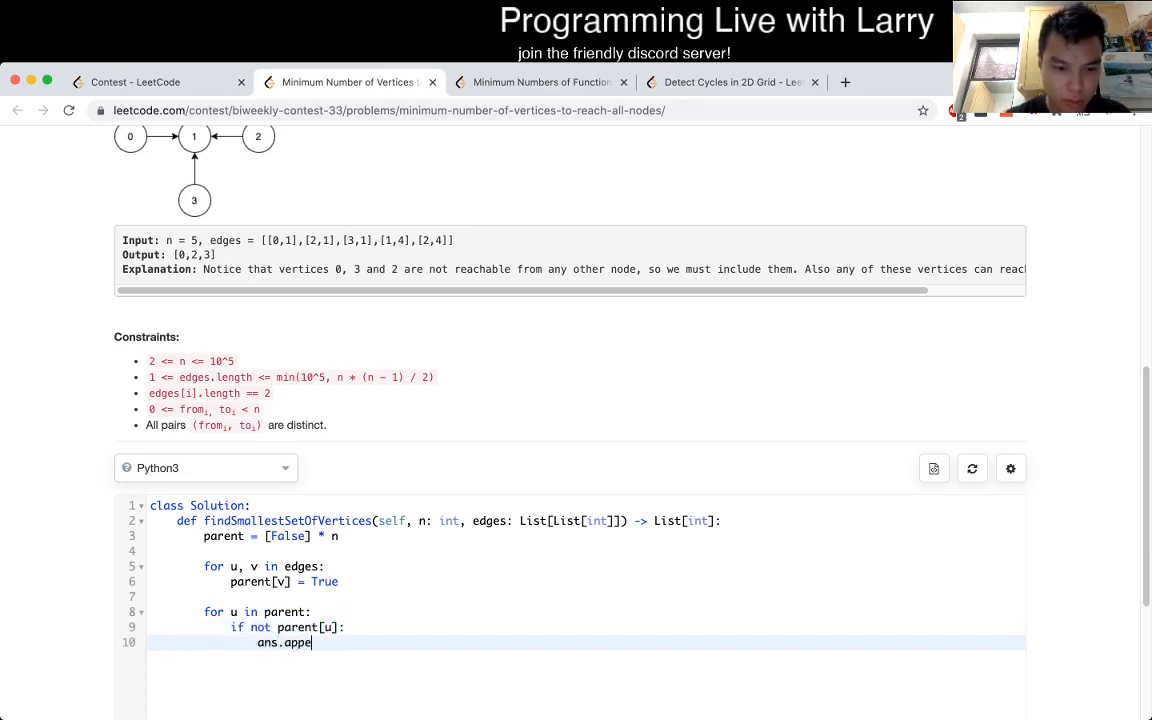
pyautogui.write('nd(u)')
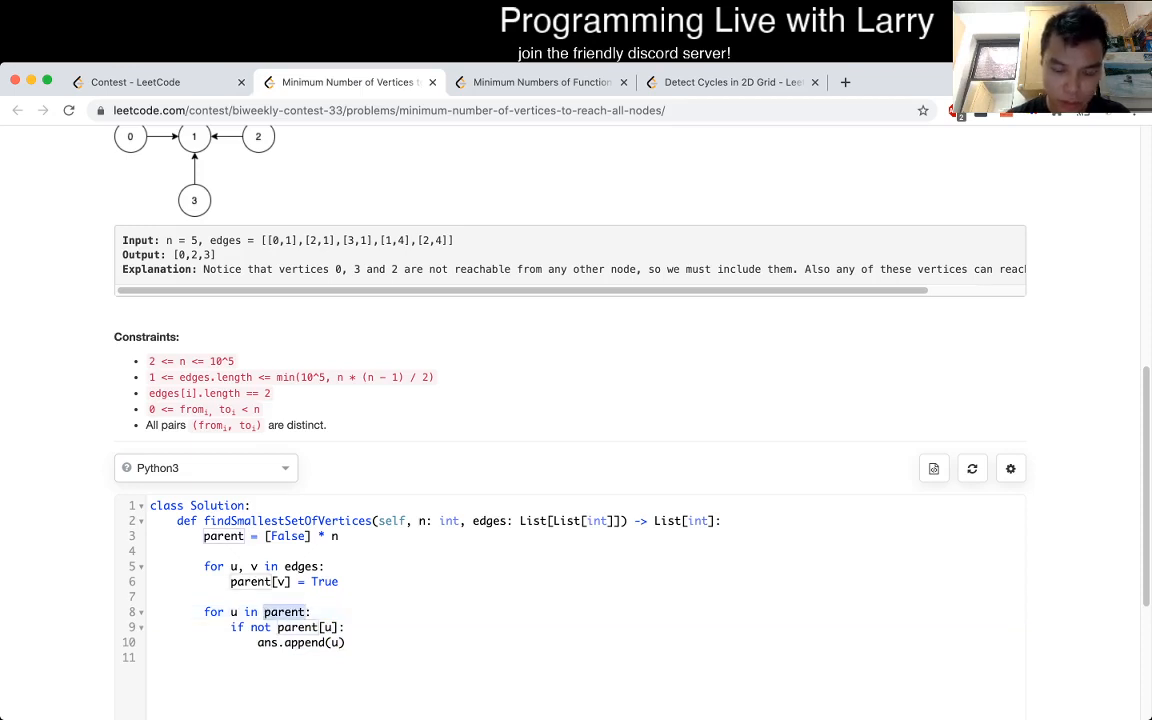
pyautogui.write('range(n)')
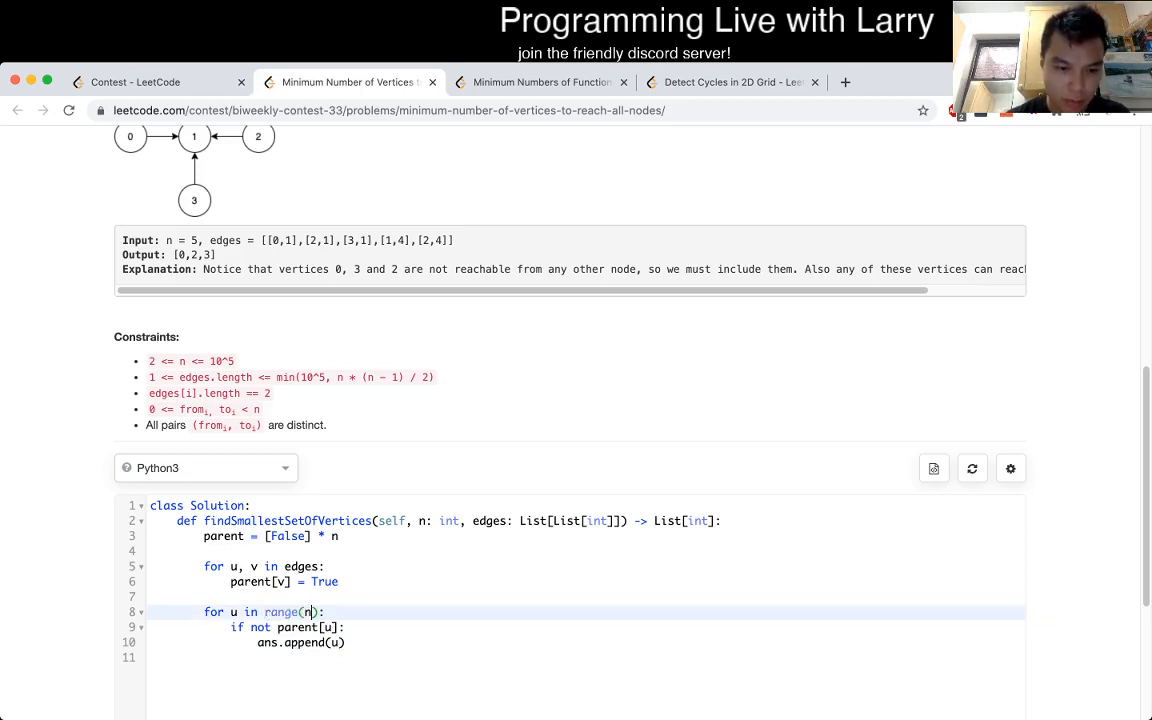
pyautogui.write('return ans')
pyautogui.write('ans = []')
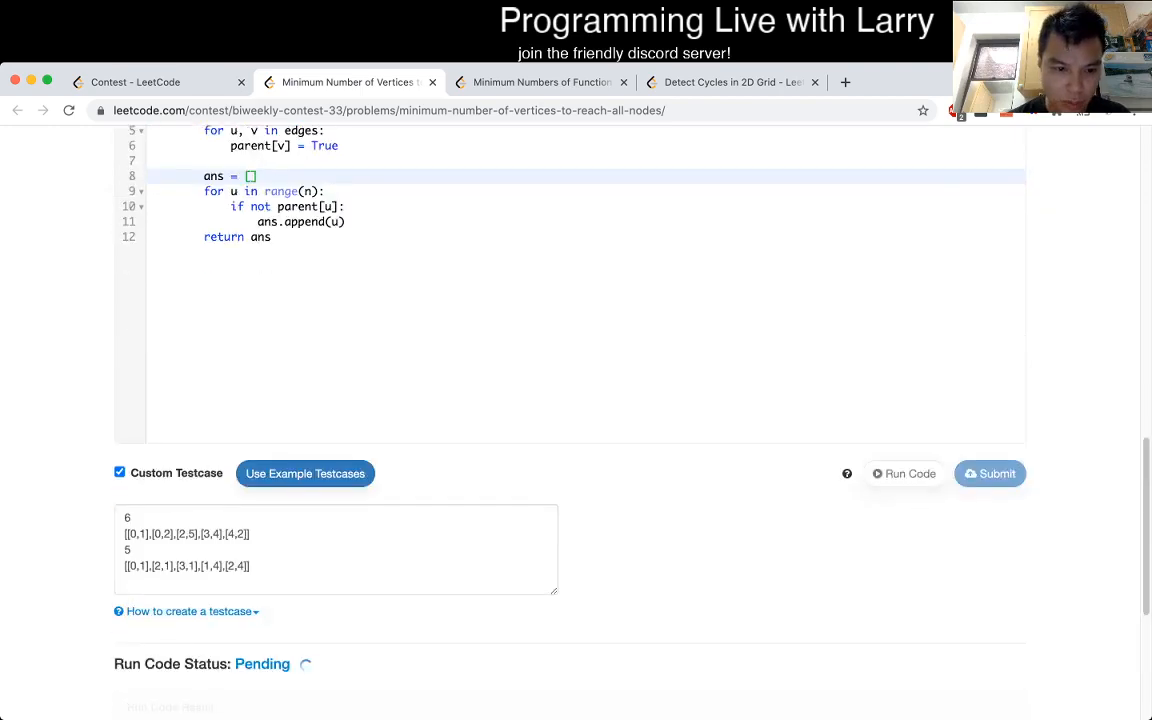
# - Submit the finished vertices solution for contest grading
pyautogui.scroll(3)
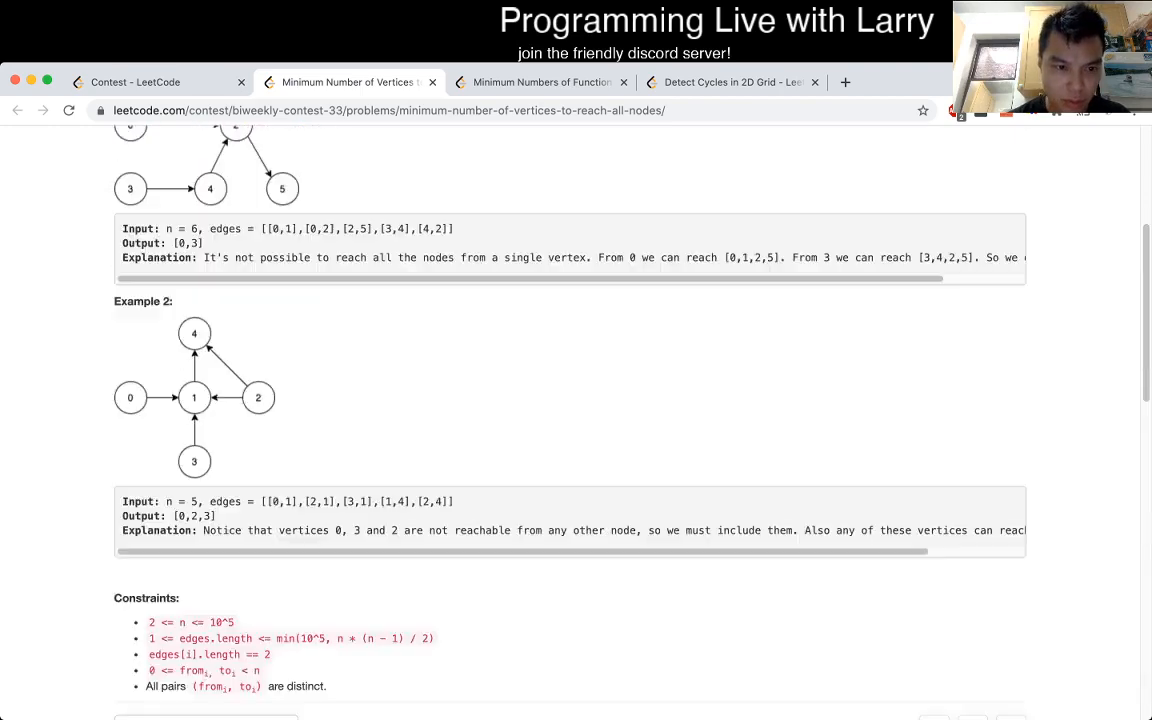
pyautogui.scroll(-3)
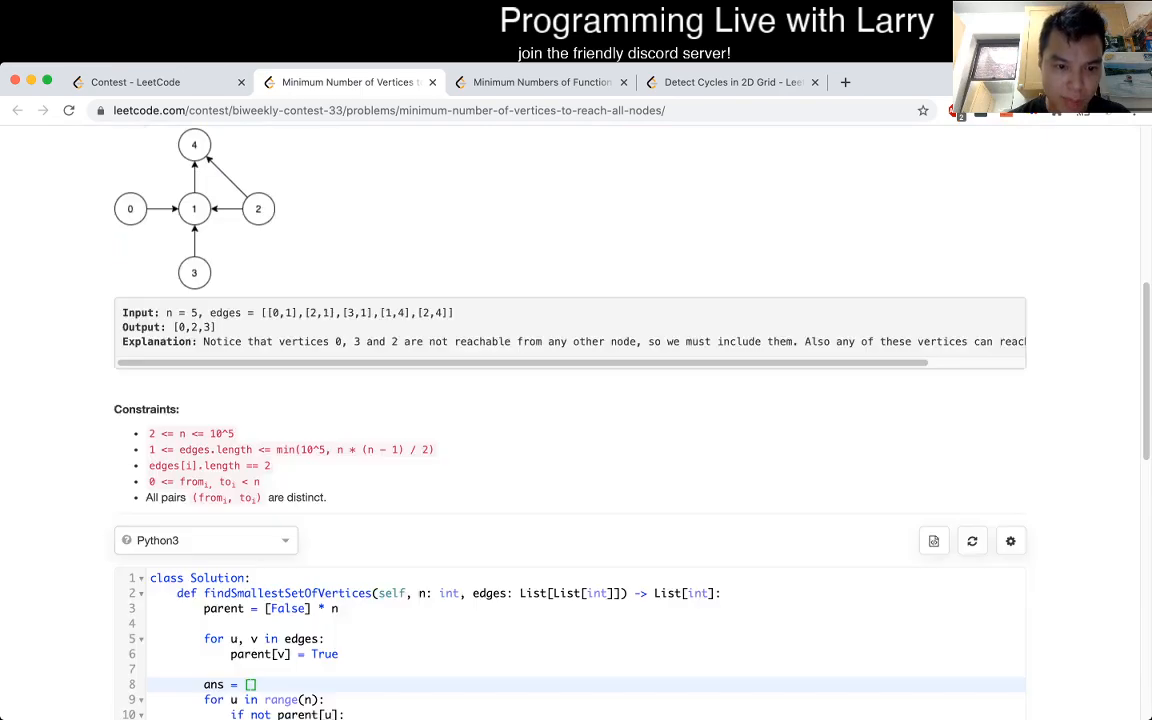
pyautogui.click(902, 140)
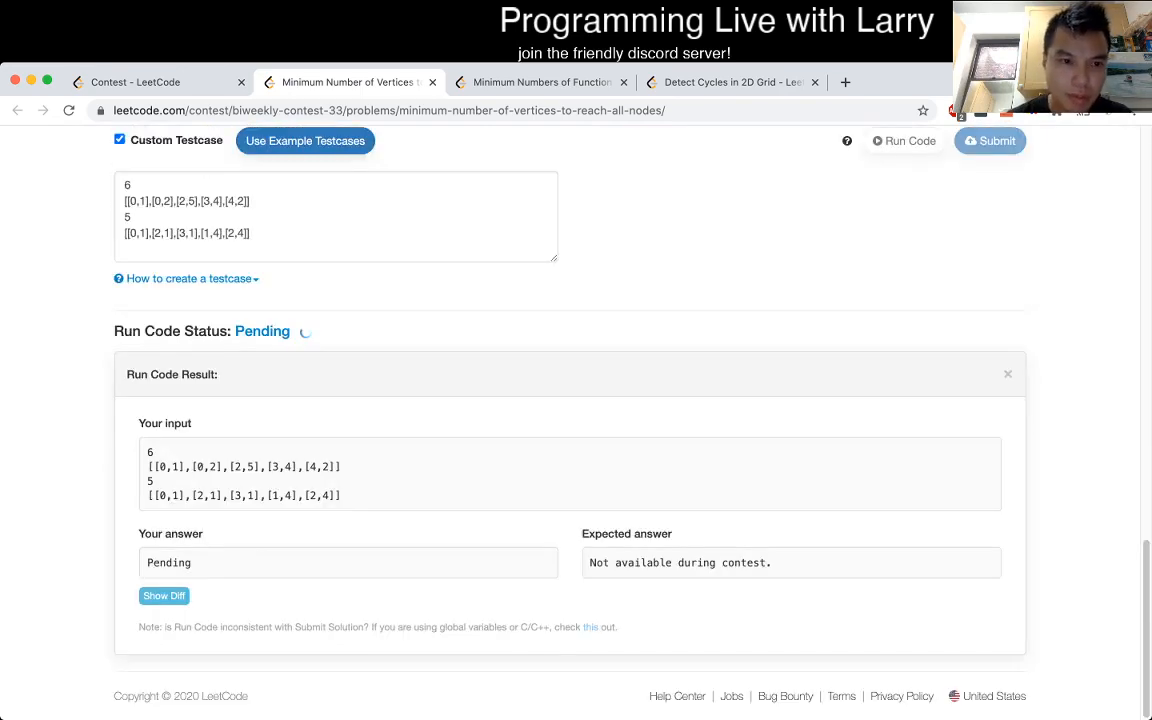
pyautogui.scroll(3)
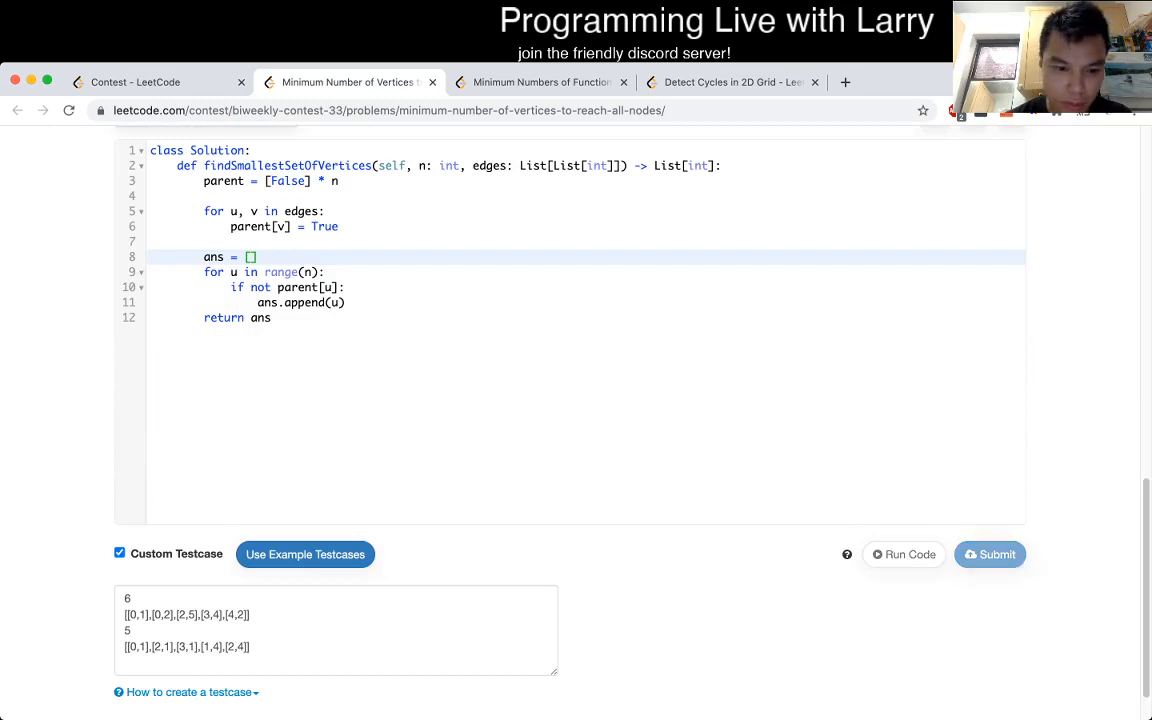
pyautogui.click(988, 554)
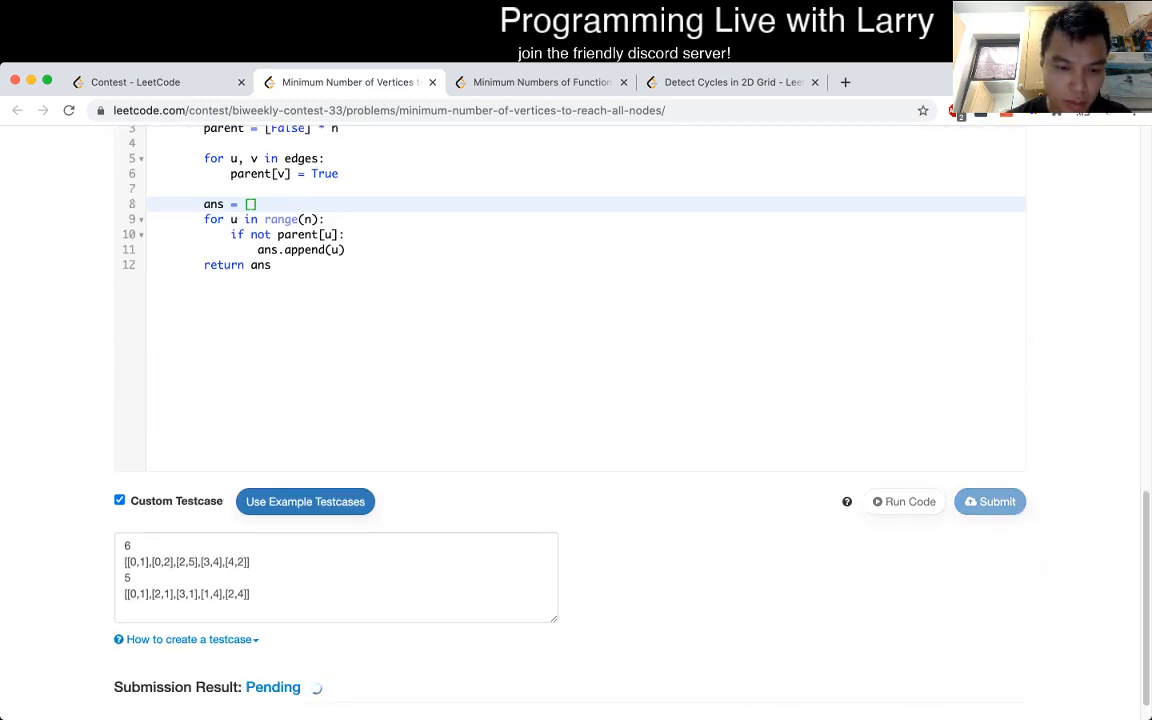
# - Switch between problem 5481 and the vertices problem while the result is pending
pyautogui.click(540, 82)
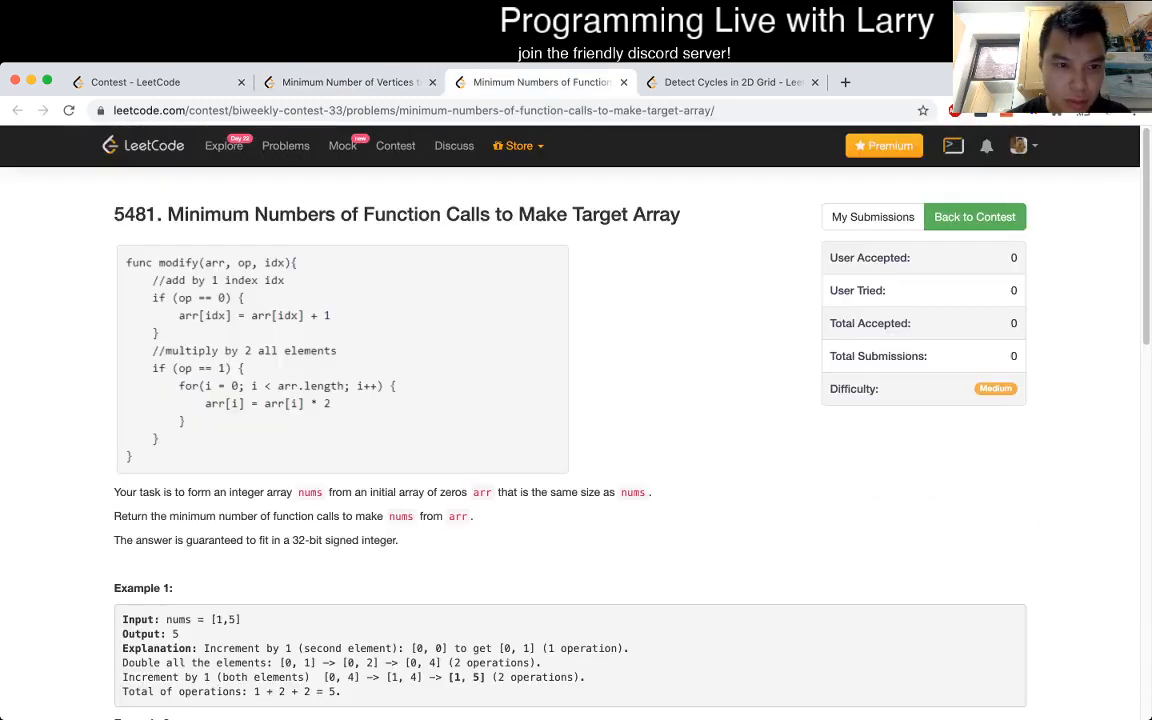
pyautogui.click(348, 82)
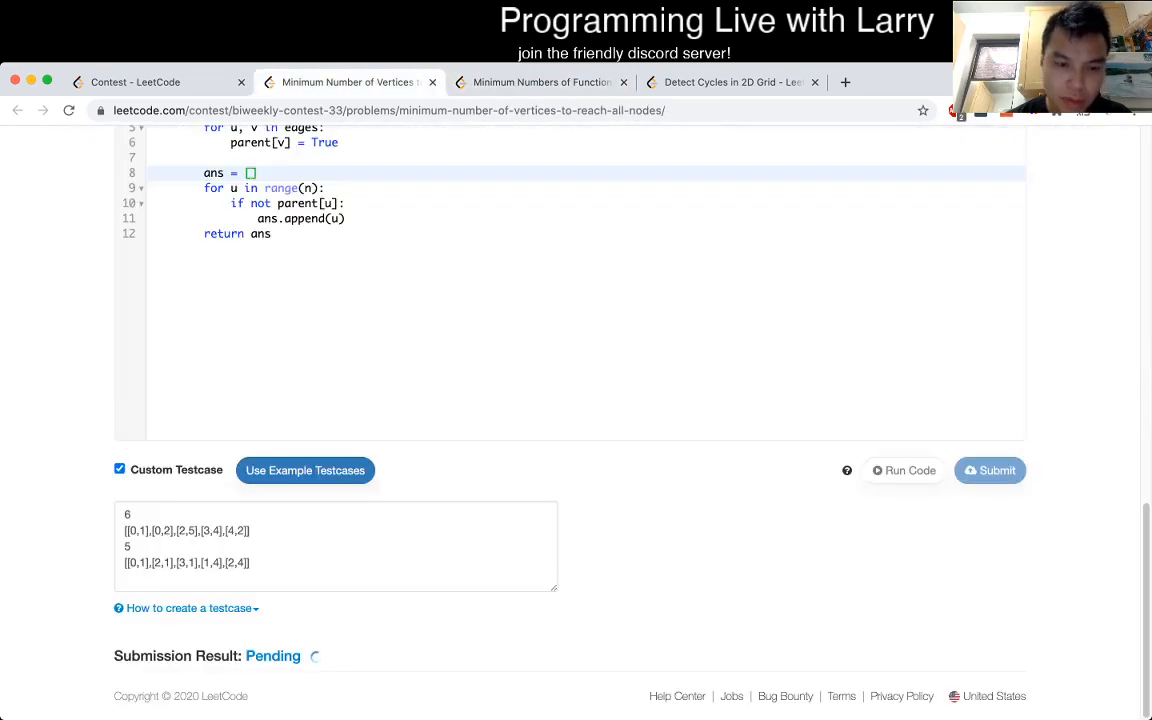
pyautogui.click(540, 82)
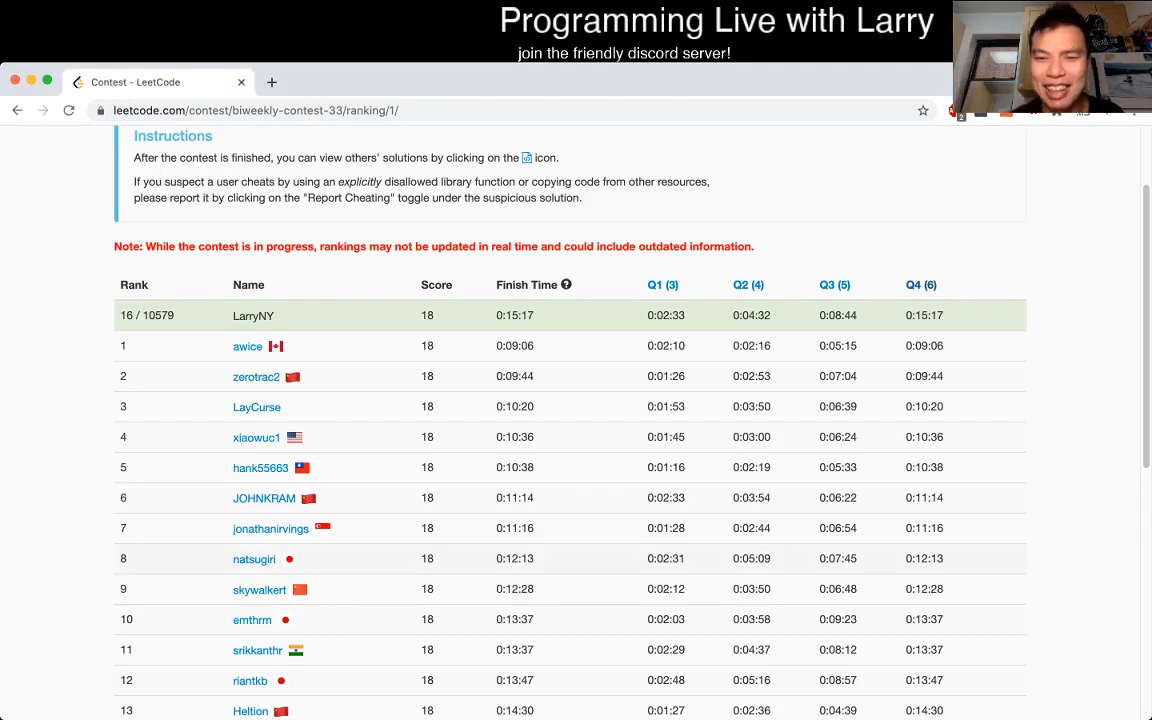
pyautogui.scroll(3)
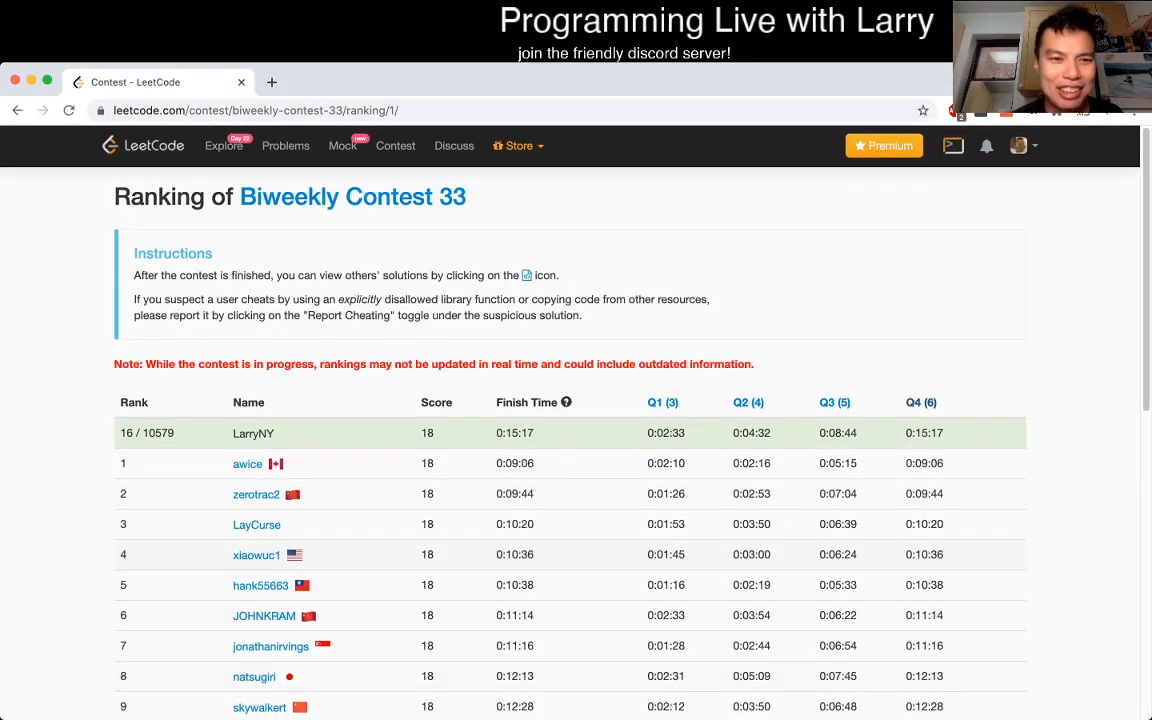
pyautogui.scroll(-3)
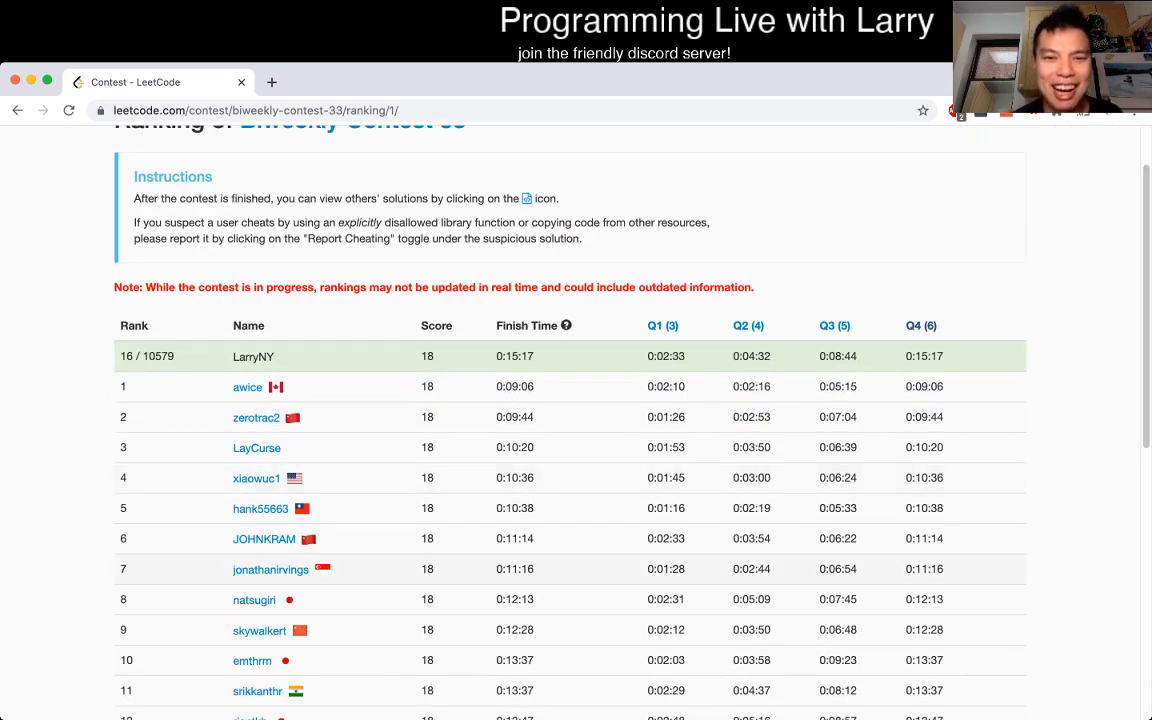